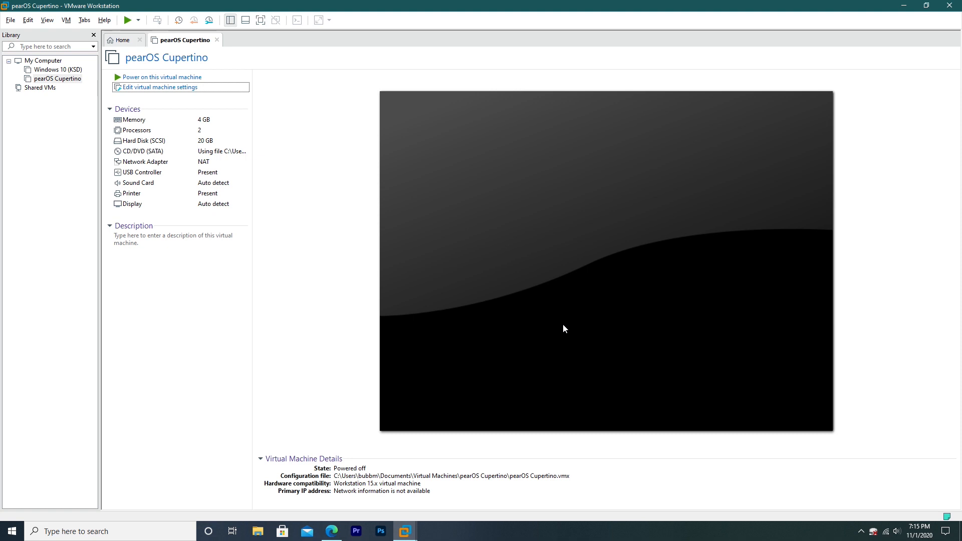
mouse_move(407, 233)
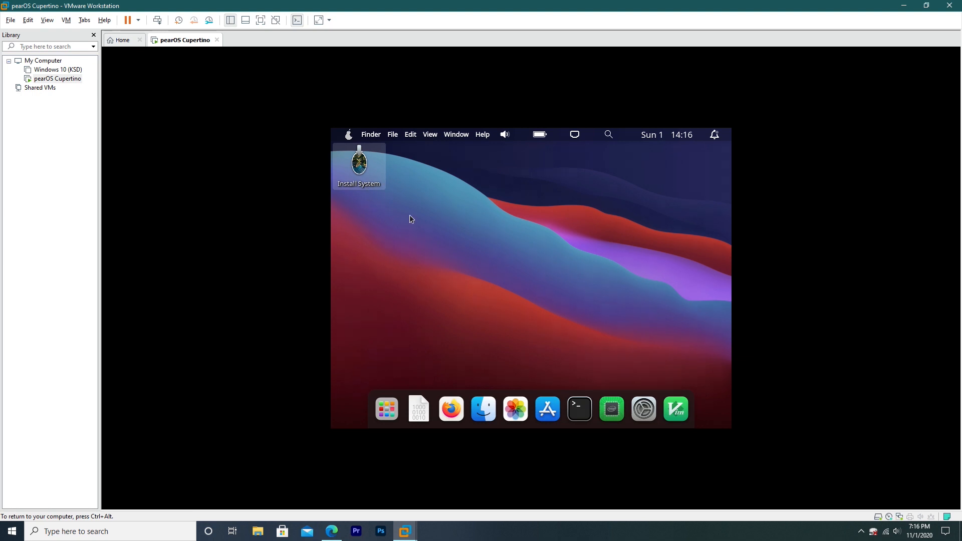
Launch Install System, accept American English and the keyboard layout, and choose Erase disk for the 20 GB drive.
double_click(359, 161)
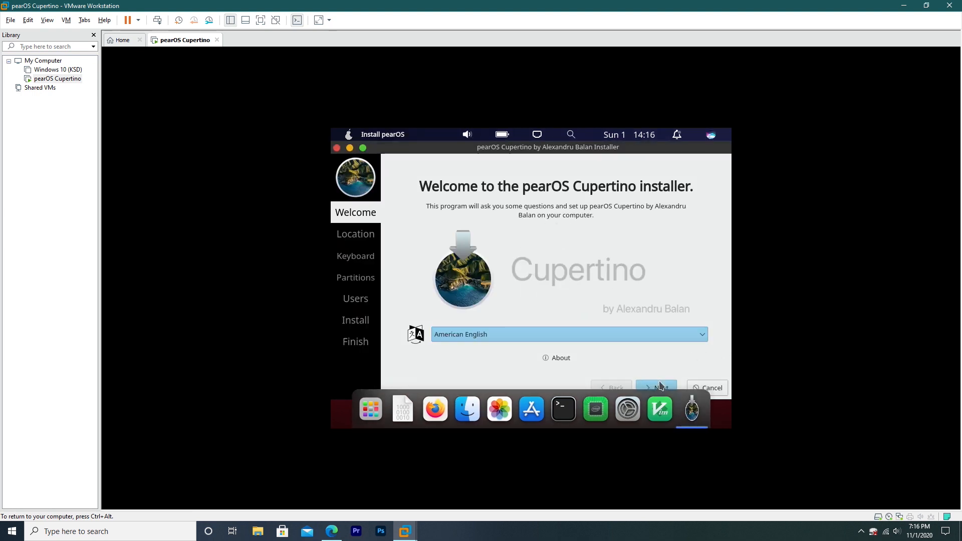
left_click(655, 387)
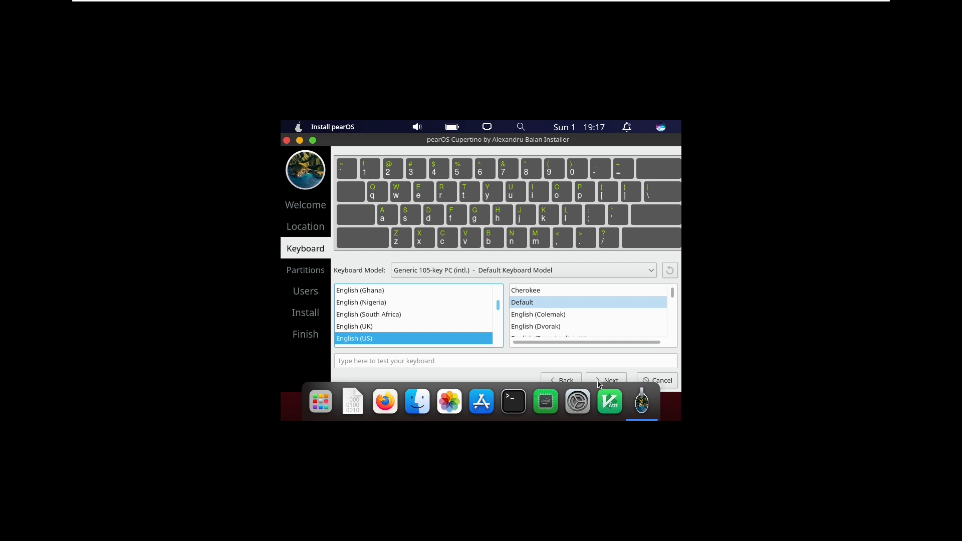
left_click(606, 380)
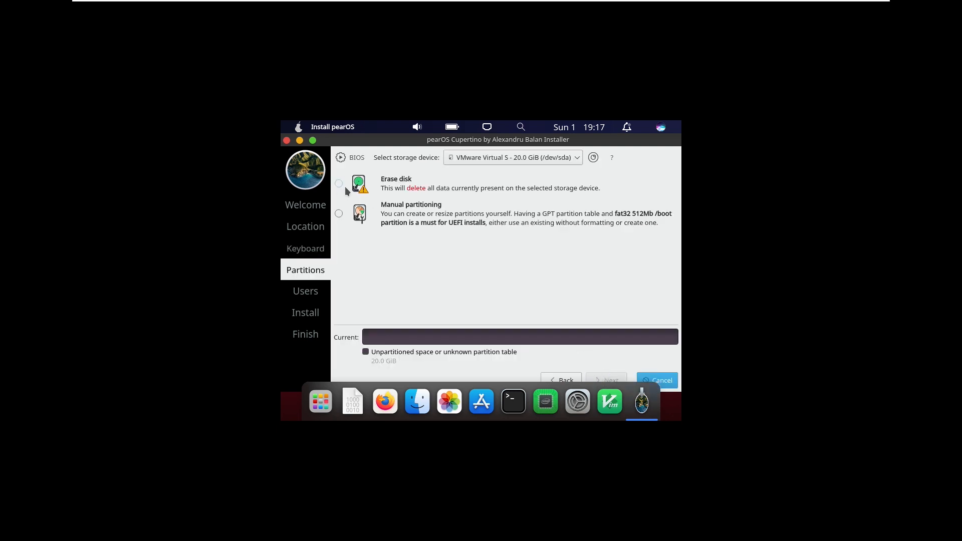
left_click(338, 184)
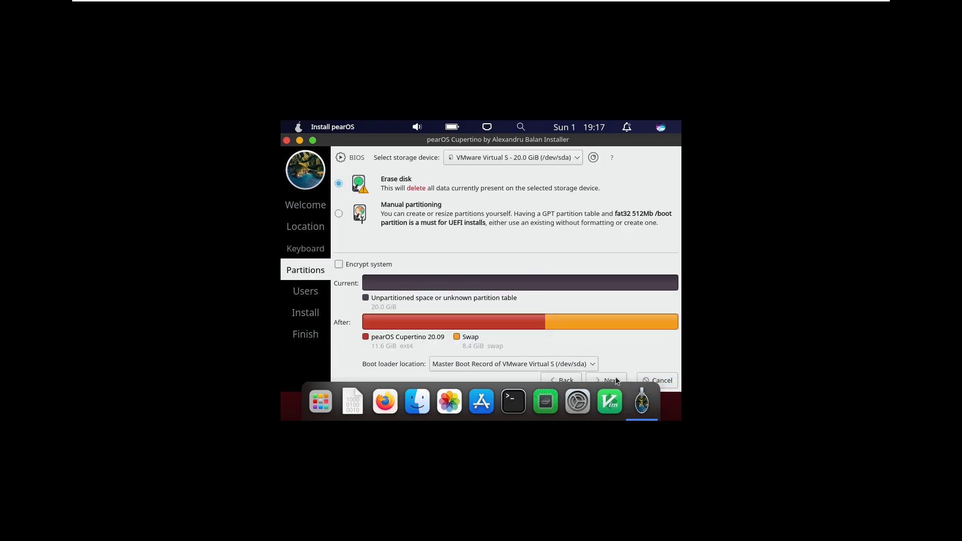
Continue past partitioning so the installer begins copying files to disk.
left_click(610, 381)
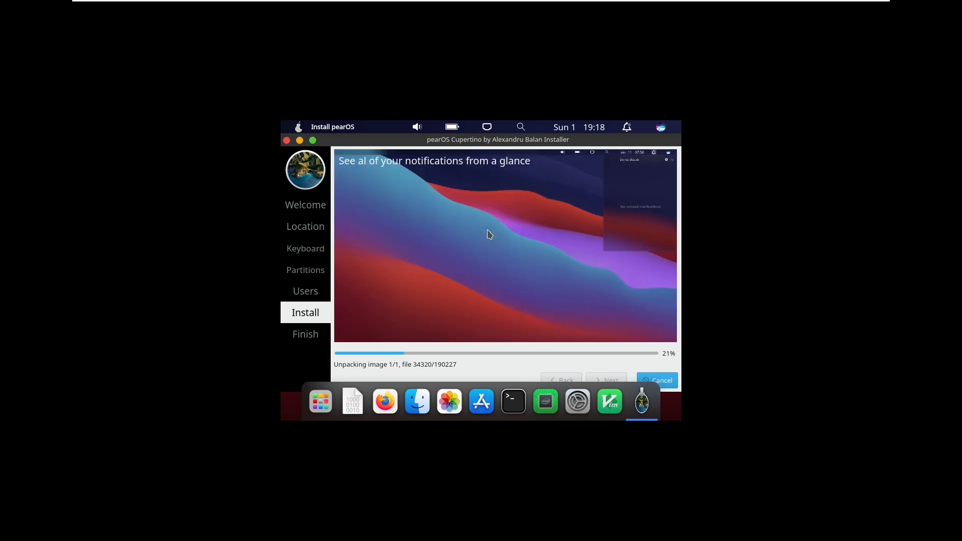
mouse_move(461, 207)
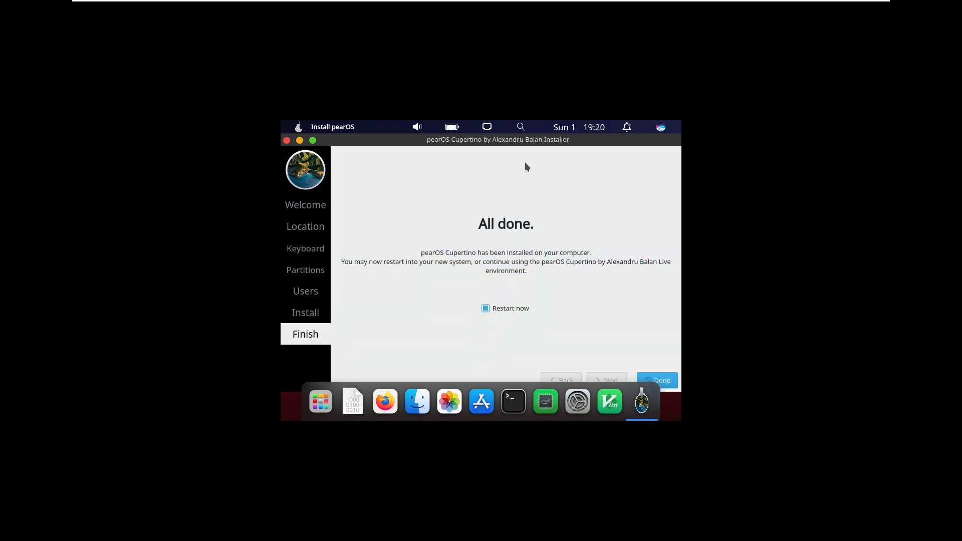
mouse_move(521, 257)
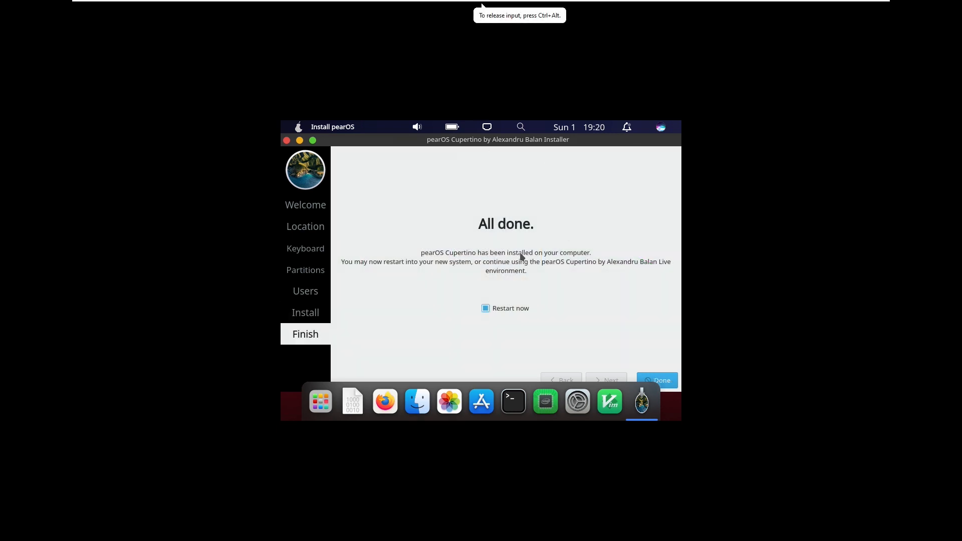
mouse_move(522, 277)
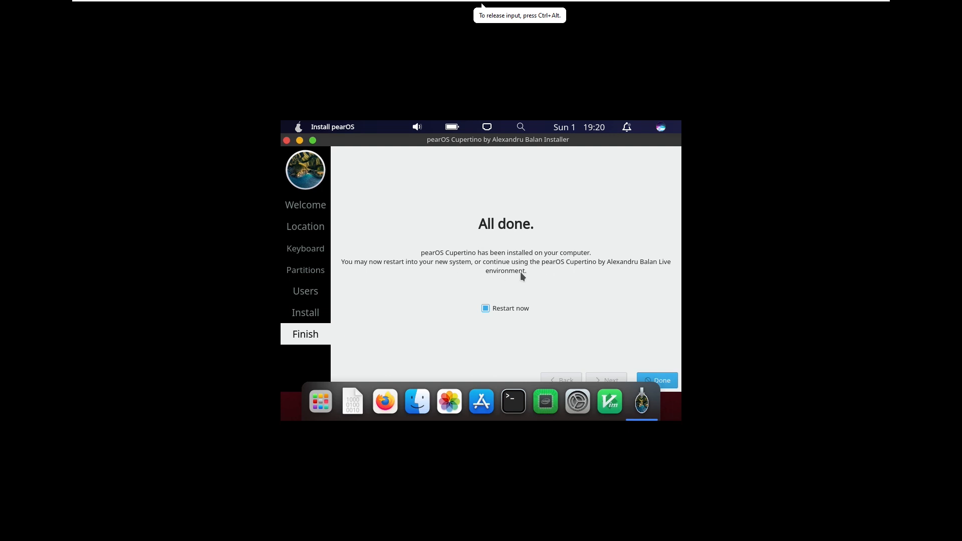
mouse_move(504, 264)
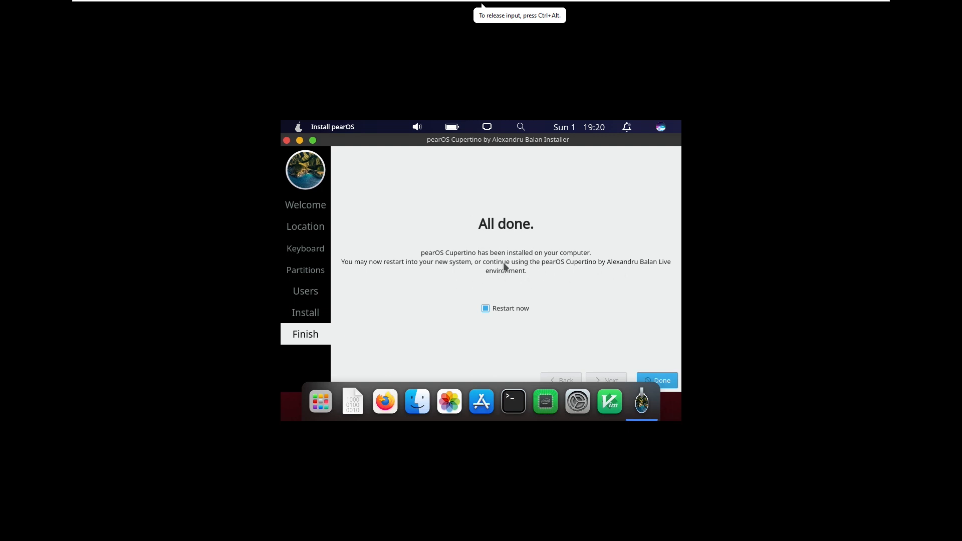
mouse_move(616, 274)
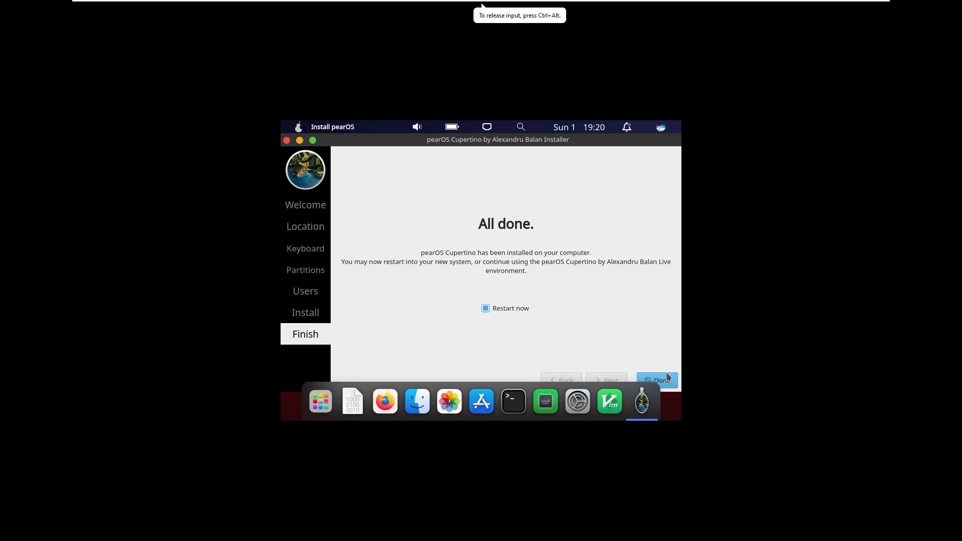
Finish with Restart now checked so the VM reboots into the installed pearOS.
left_click(659, 380)
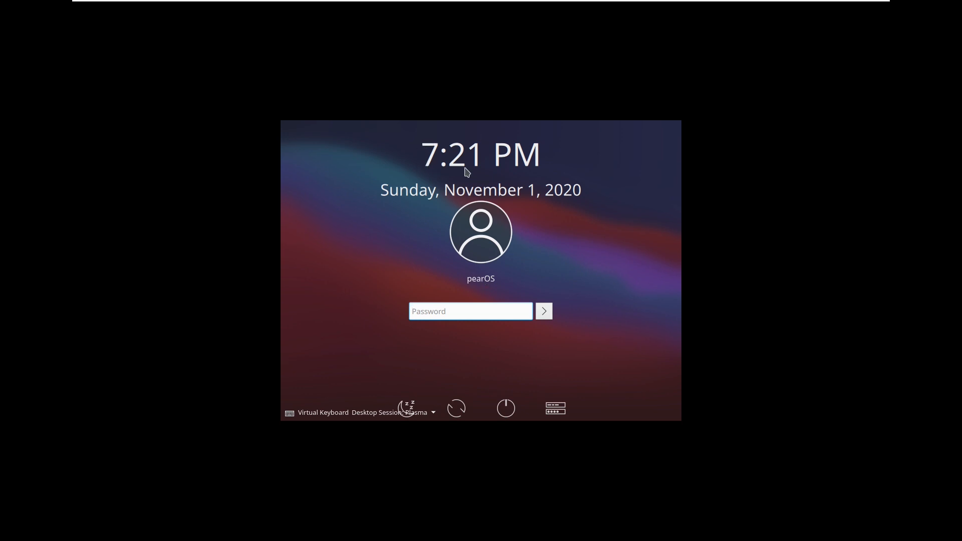
Enter the login password to reach the desktop with the Thanks.txt note open.
left_click(471, 311)
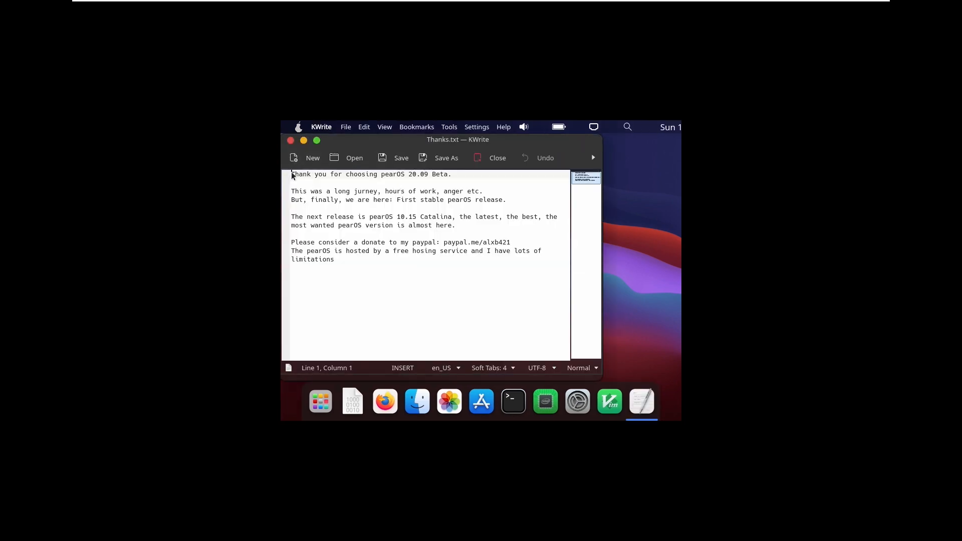
left_click_drag(291, 173, 441, 190)
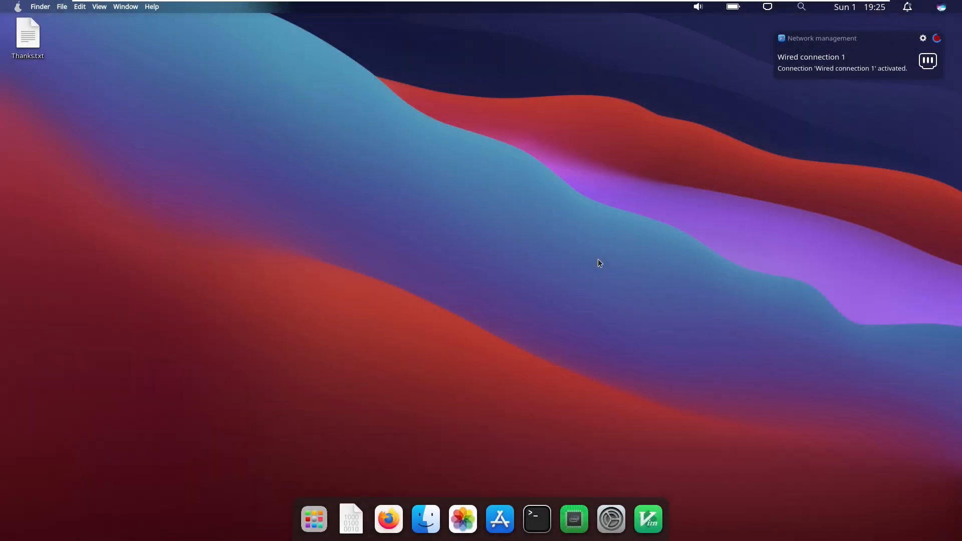
mouse_move(493, 271)
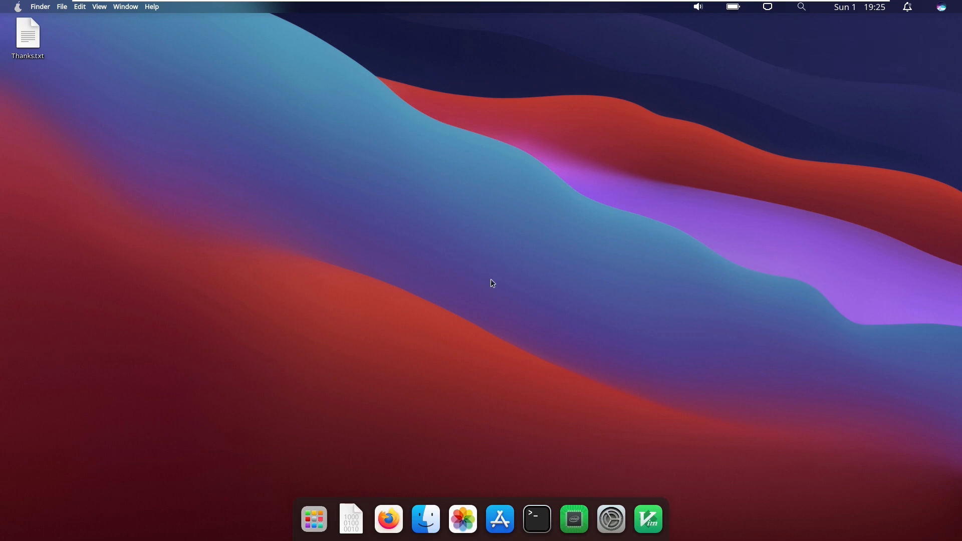
mouse_move(489, 274)
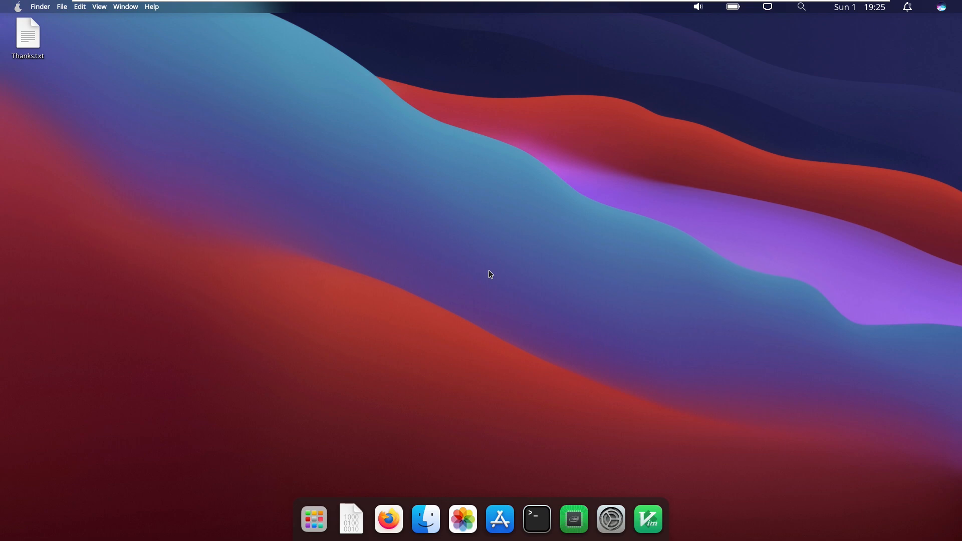
mouse_move(317, 309)
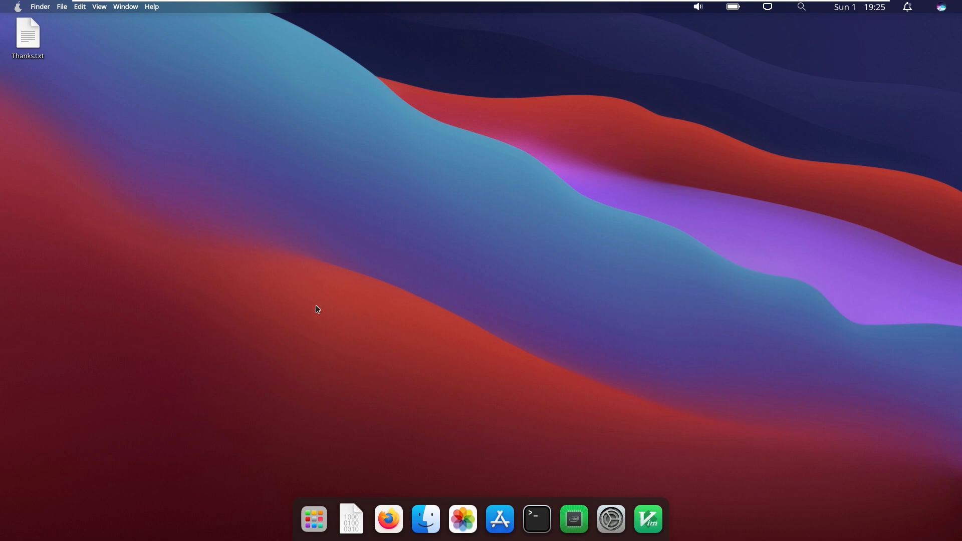
mouse_move(313, 514)
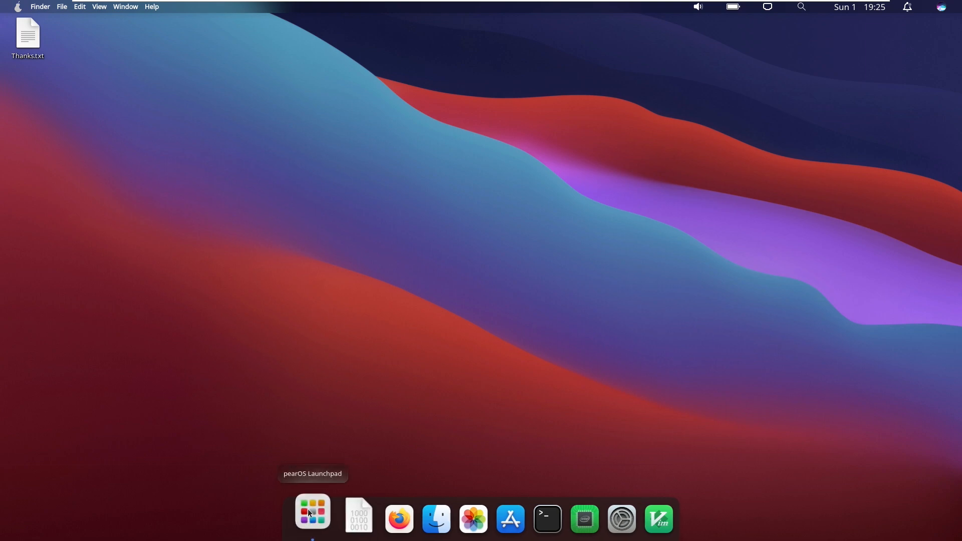
left_click(312, 513)
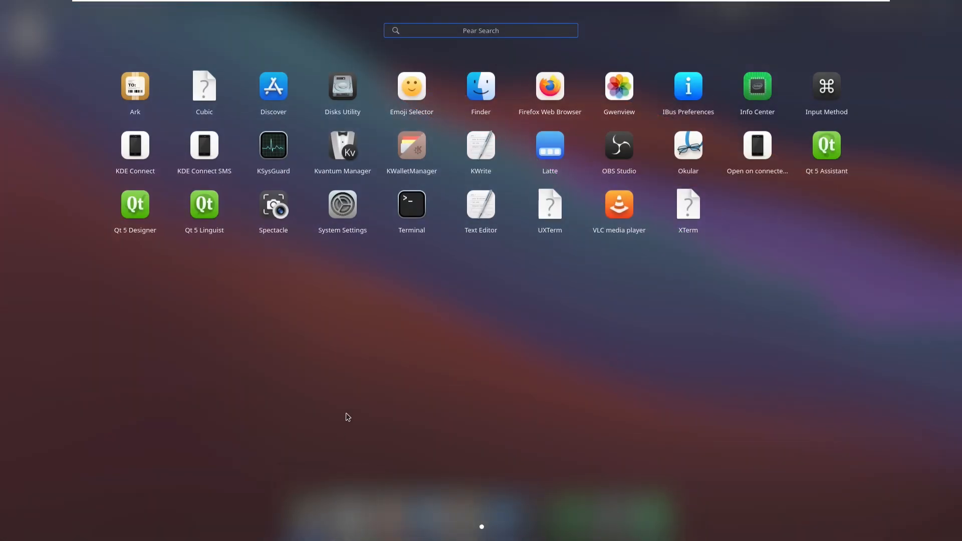
mouse_move(676, 371)
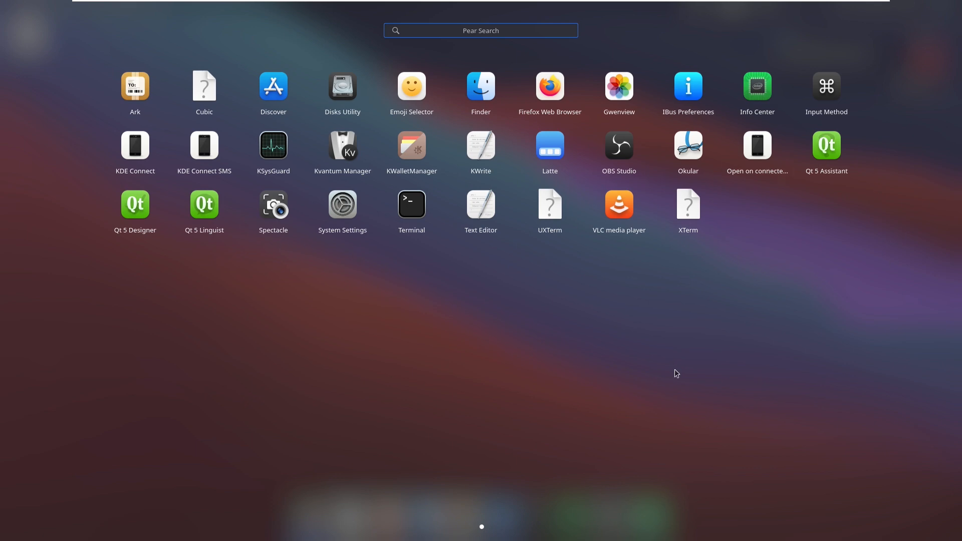
mouse_move(247, 329)
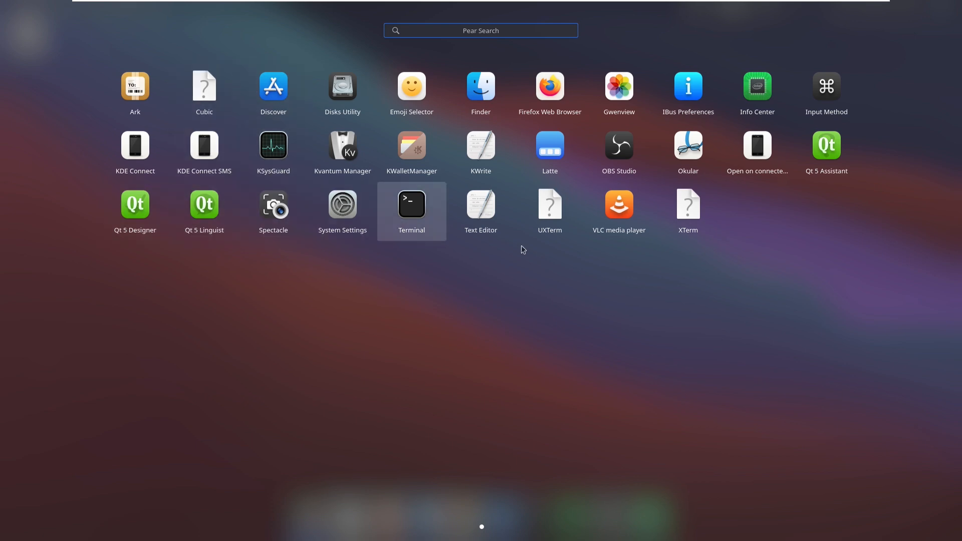
mouse_move(535, 216)
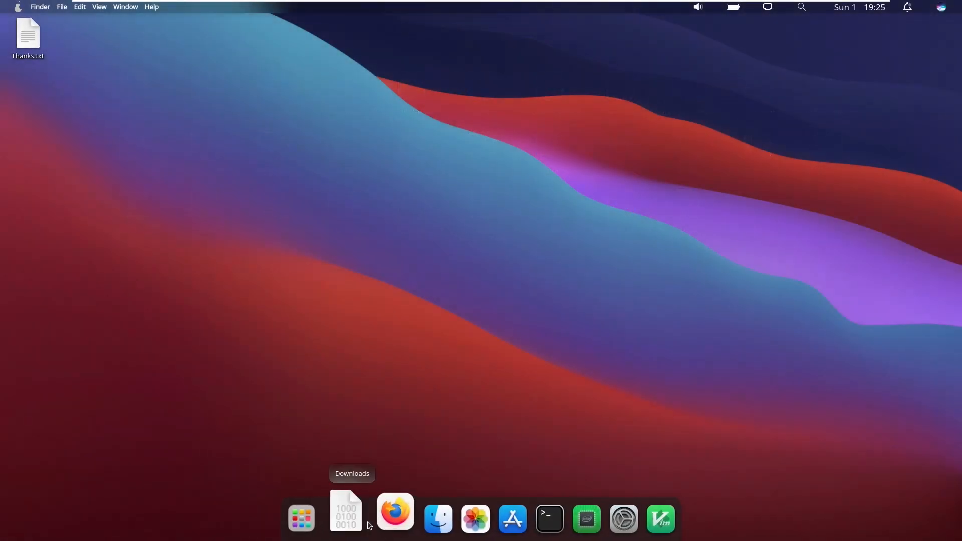
left_click(344, 513)
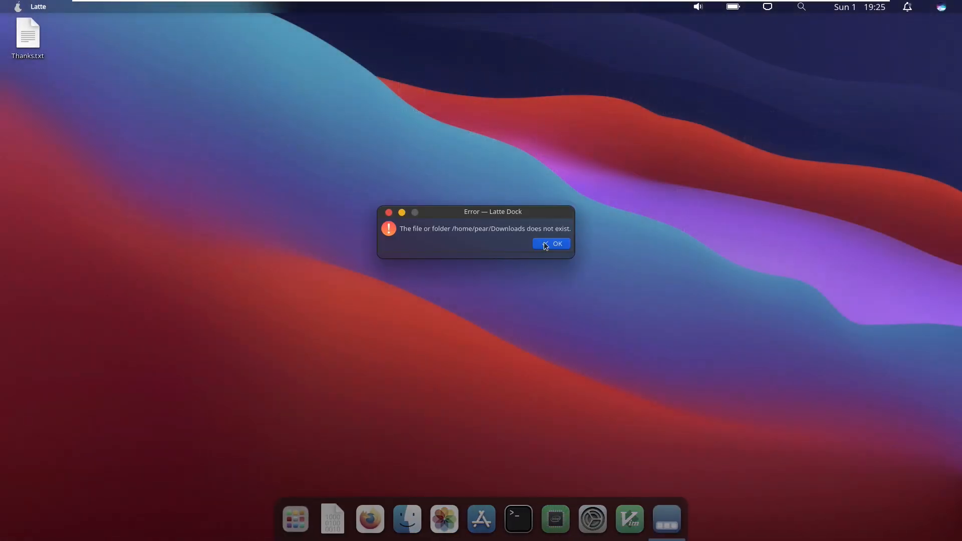
left_click(551, 244)
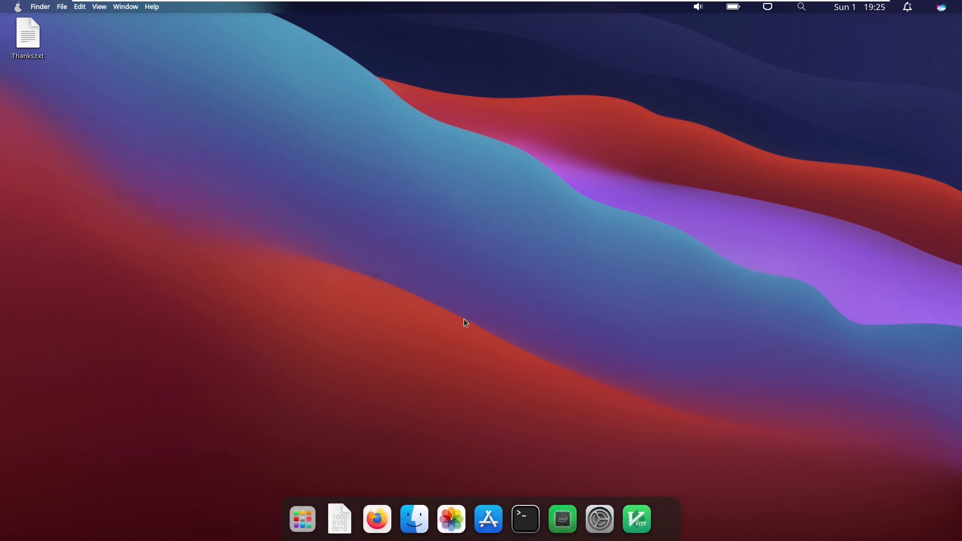
mouse_move(337, 356)
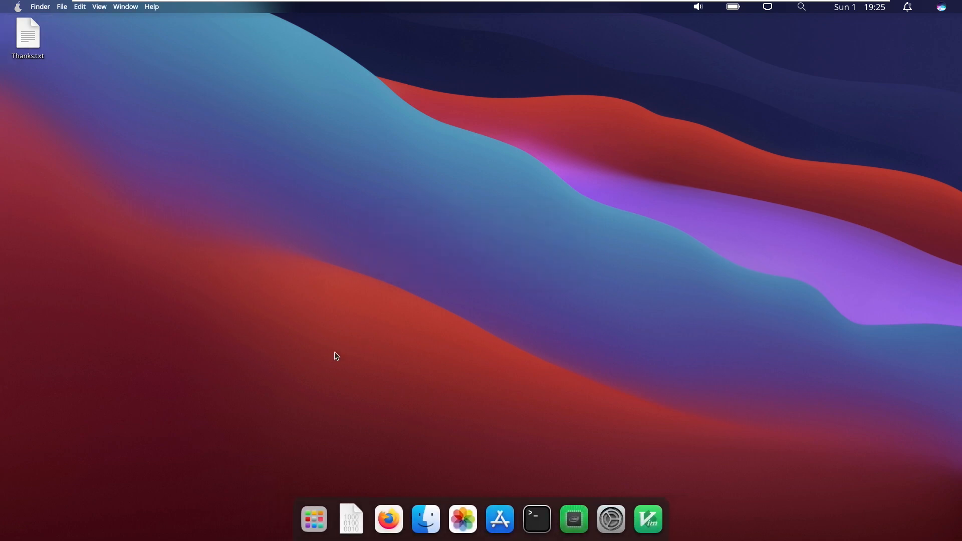
mouse_move(401, 506)
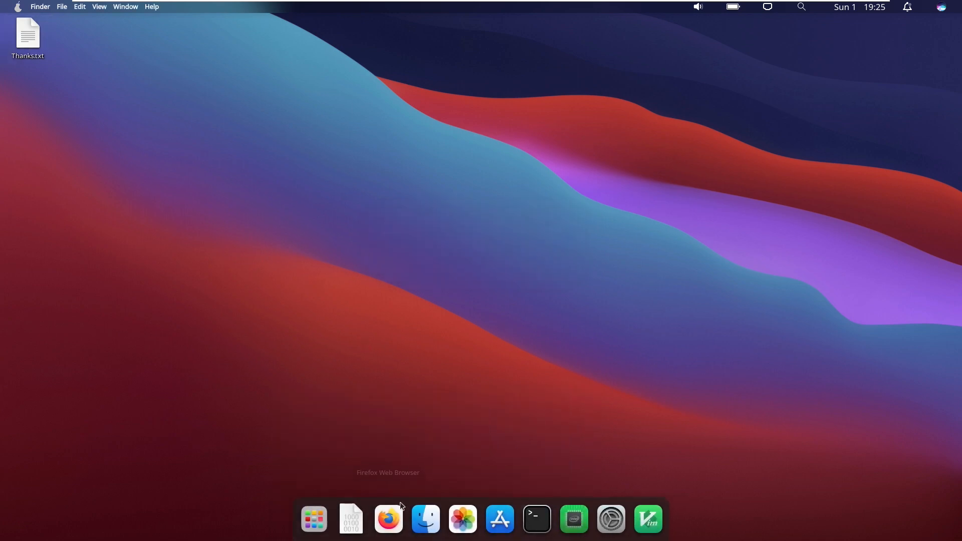
mouse_move(388, 517)
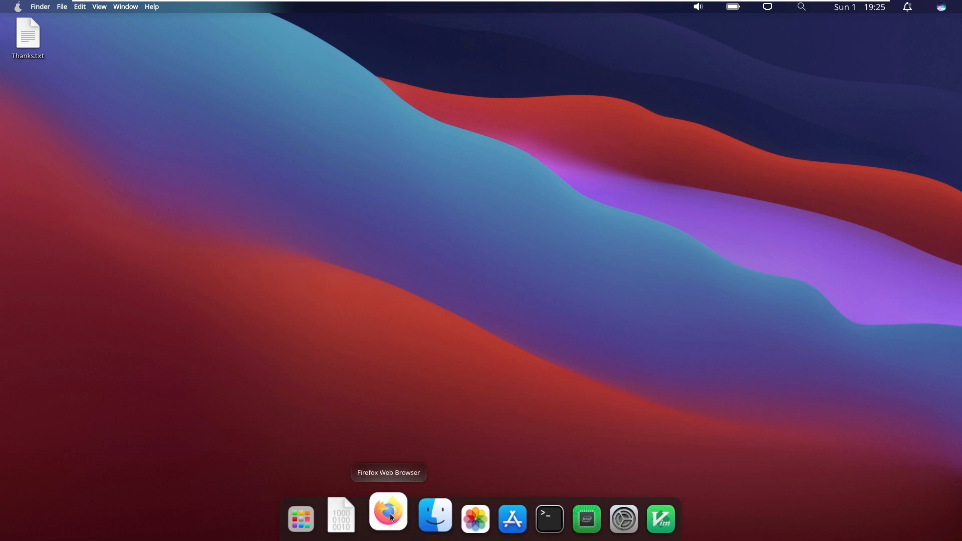
mouse_move(405, 513)
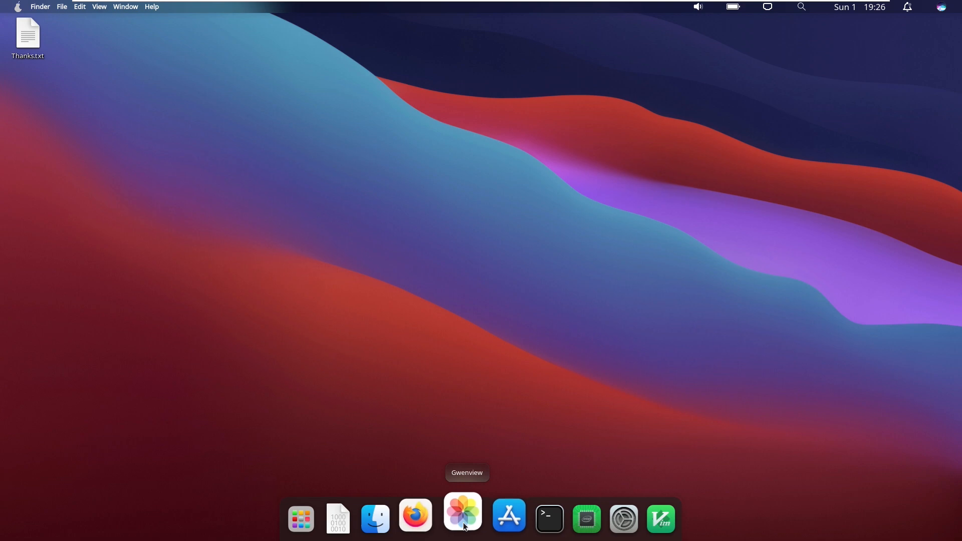
mouse_move(501, 521)
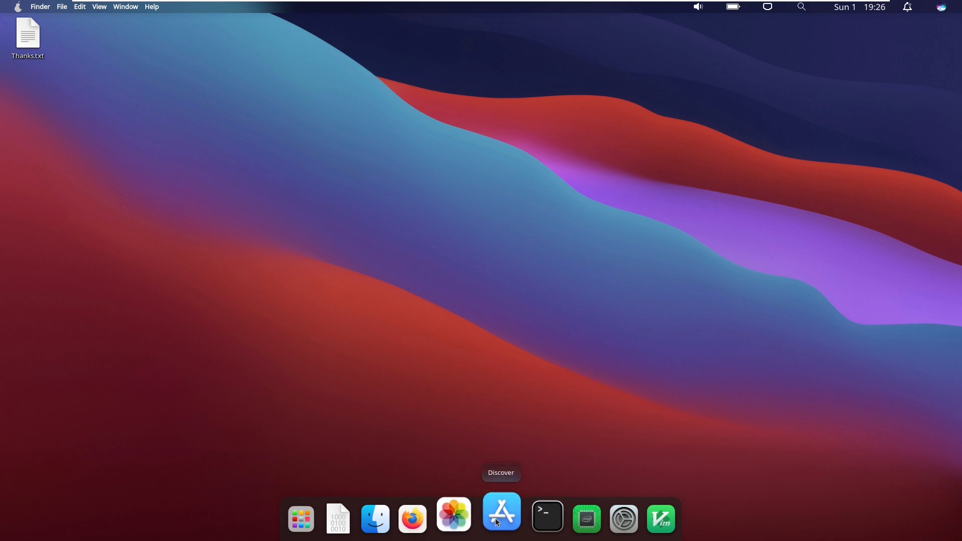
mouse_move(540, 518)
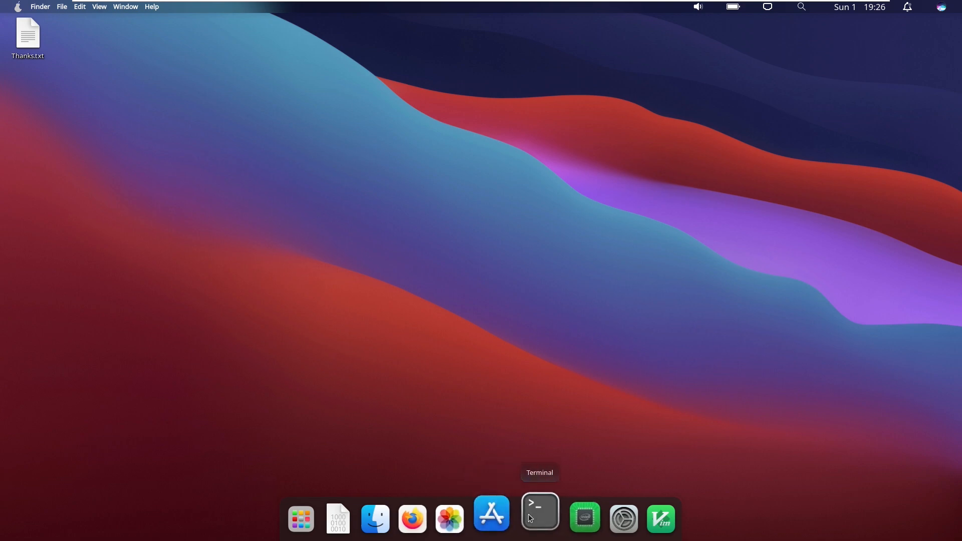
mouse_move(611, 507)
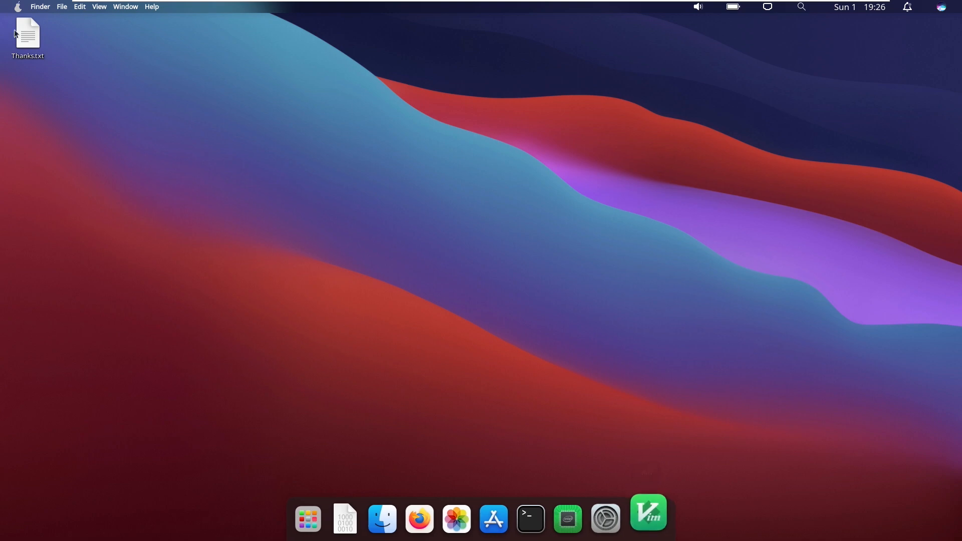
left_click(20, 6)
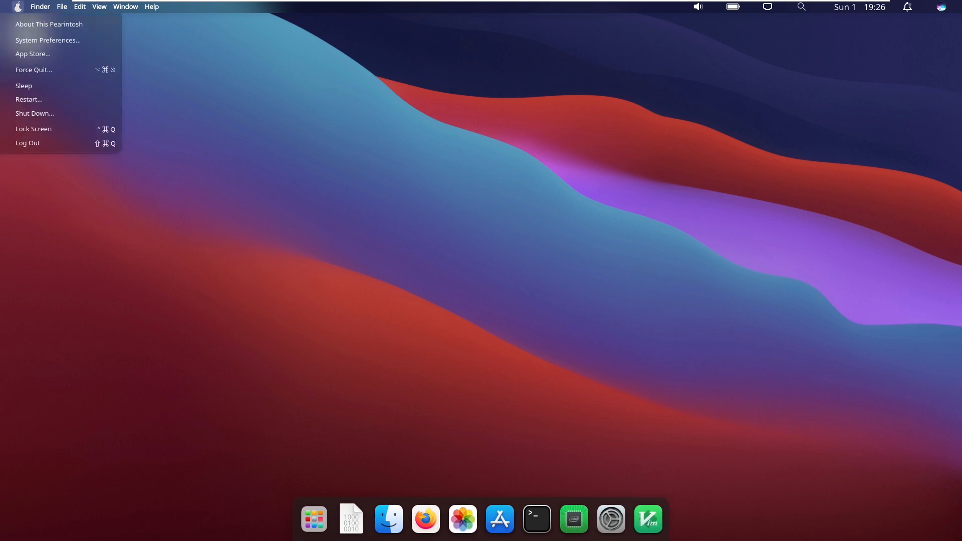
mouse_move(52, 89)
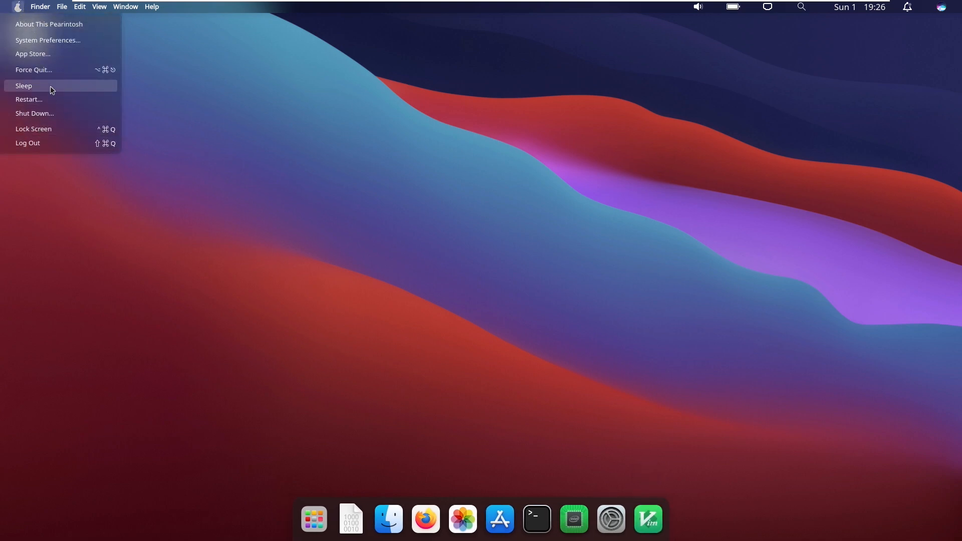
mouse_move(62, 29)
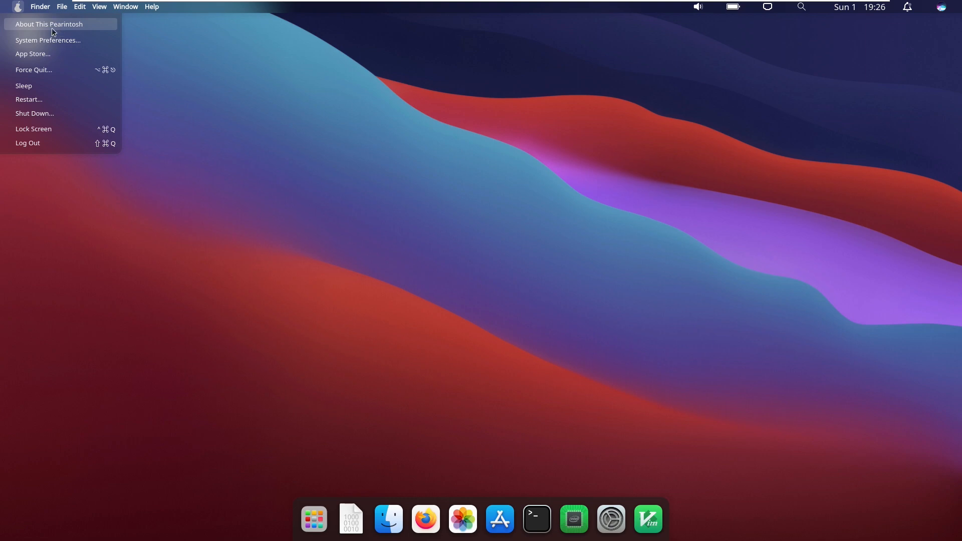
left_click(49, 24)
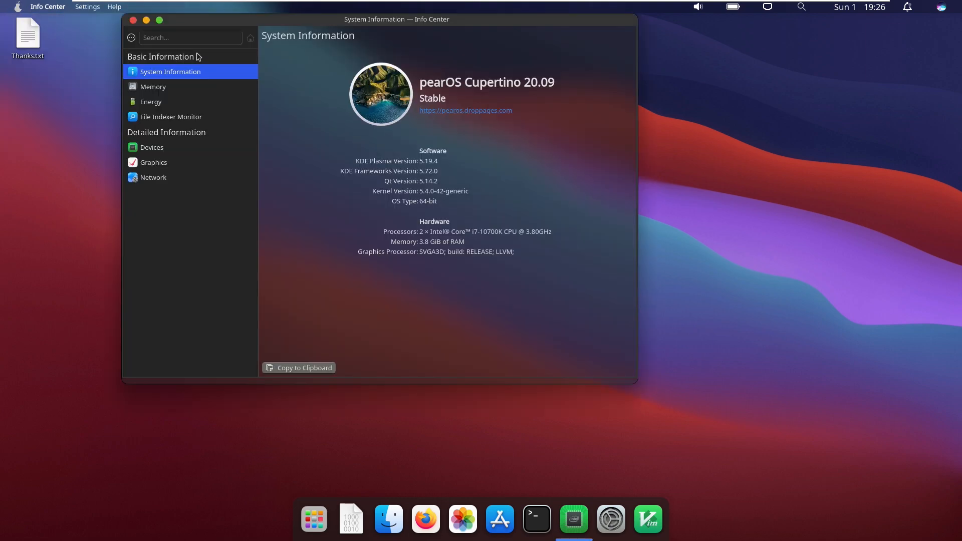
mouse_move(424, 86)
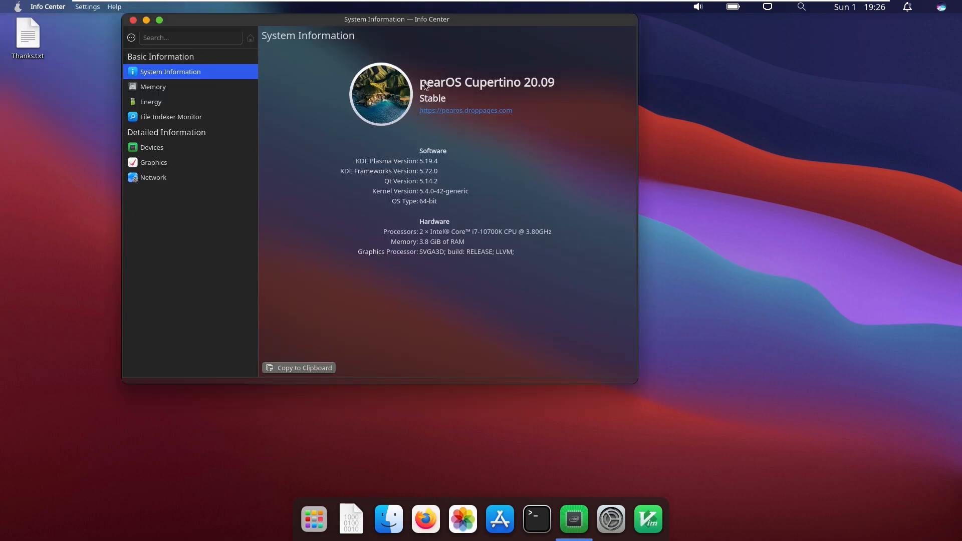
left_click_drag(396, 19, 464, 53)
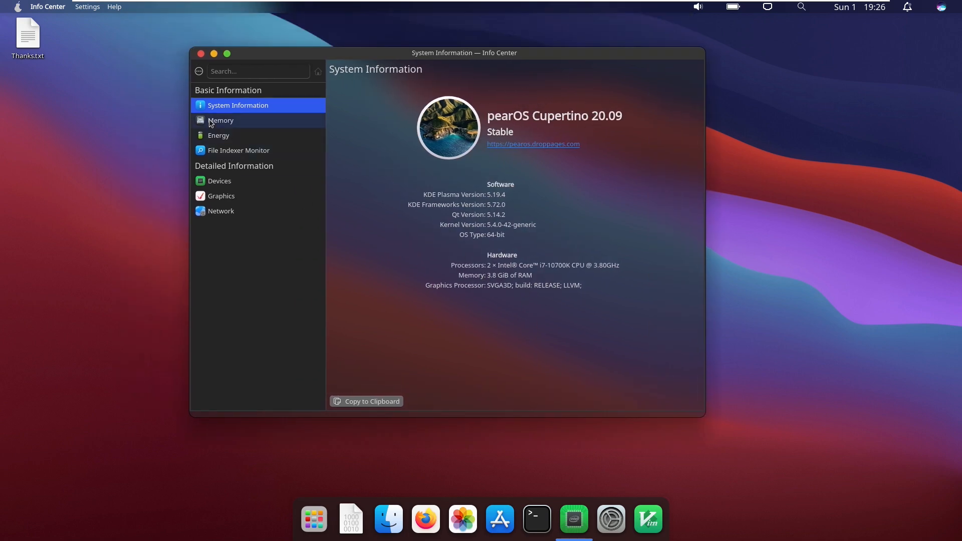
left_click(221, 121)
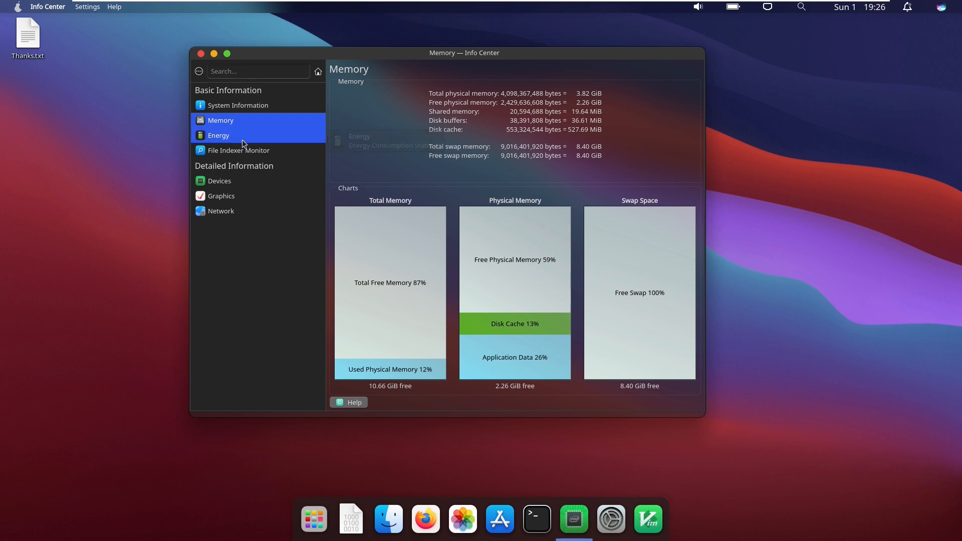
left_click(219, 135)
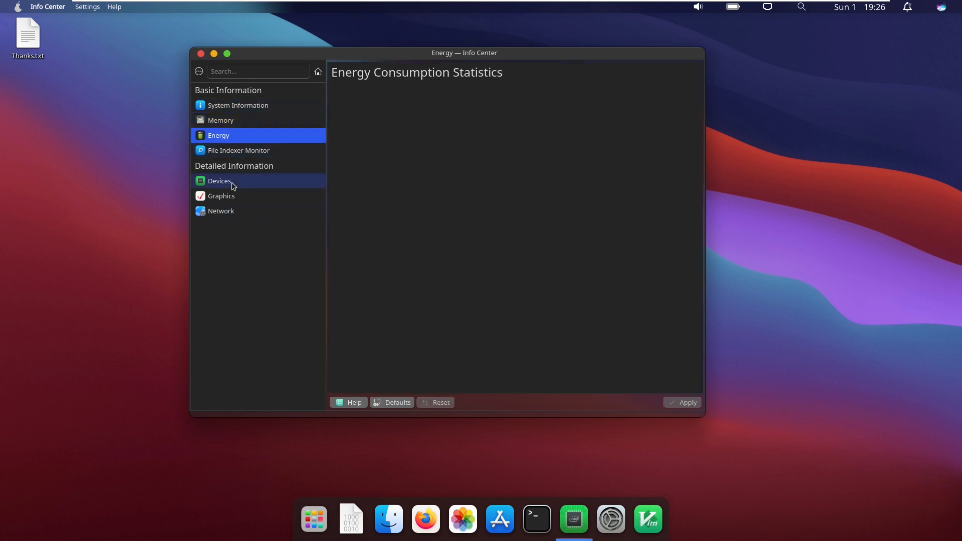
left_click(221, 181)
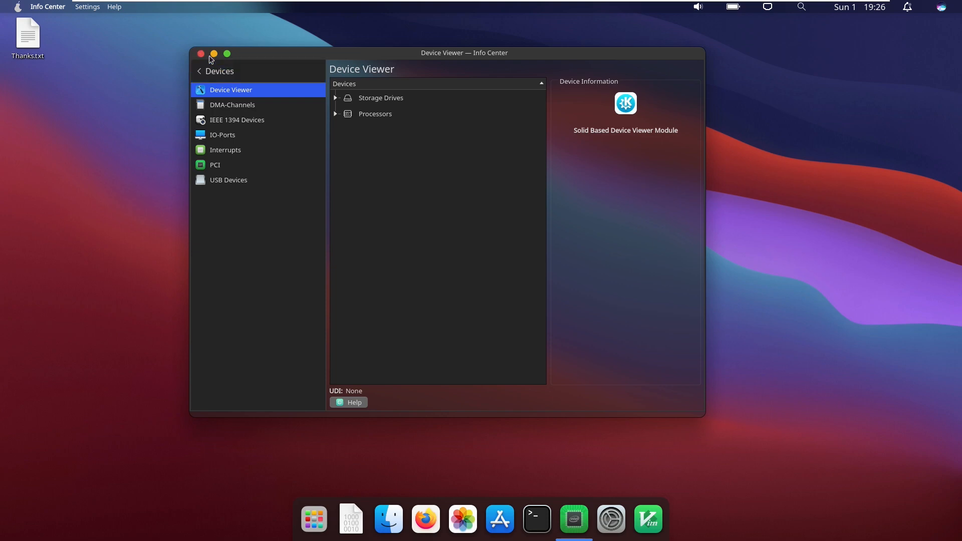
left_click(19, 6)
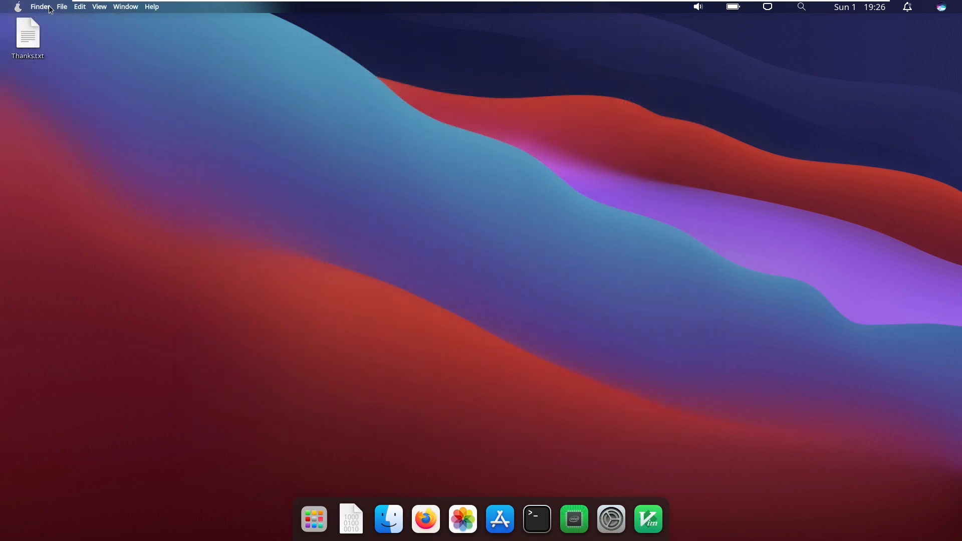
mouse_move(105, 10)
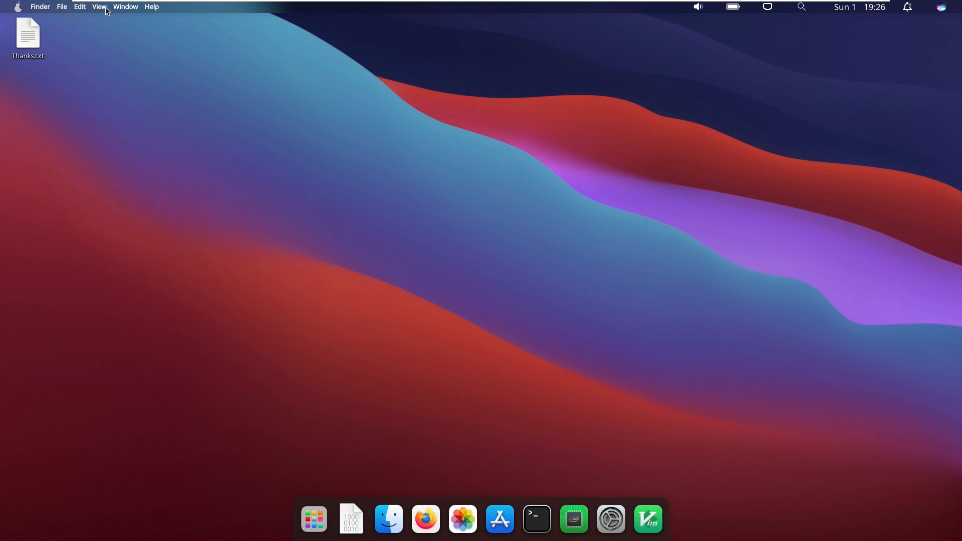
mouse_move(102, 14)
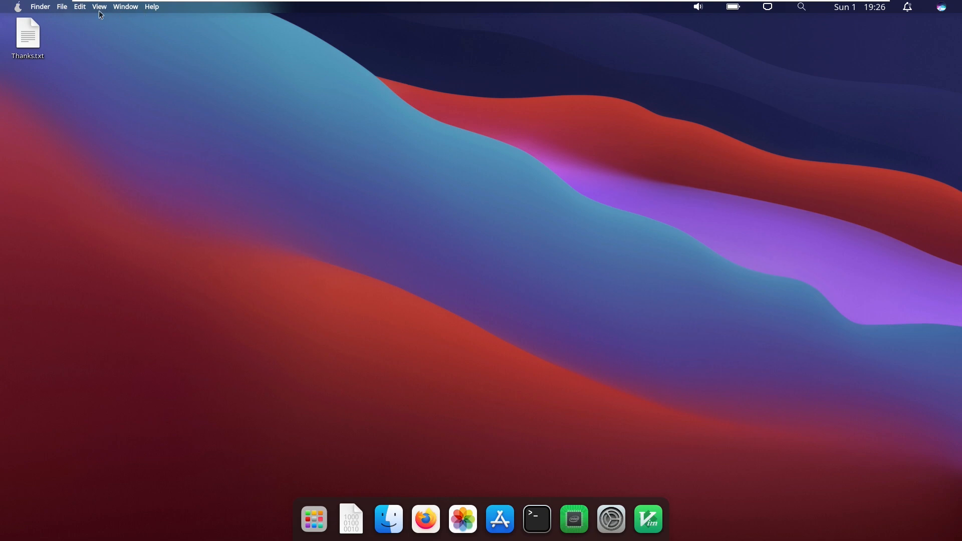
mouse_move(133, 56)
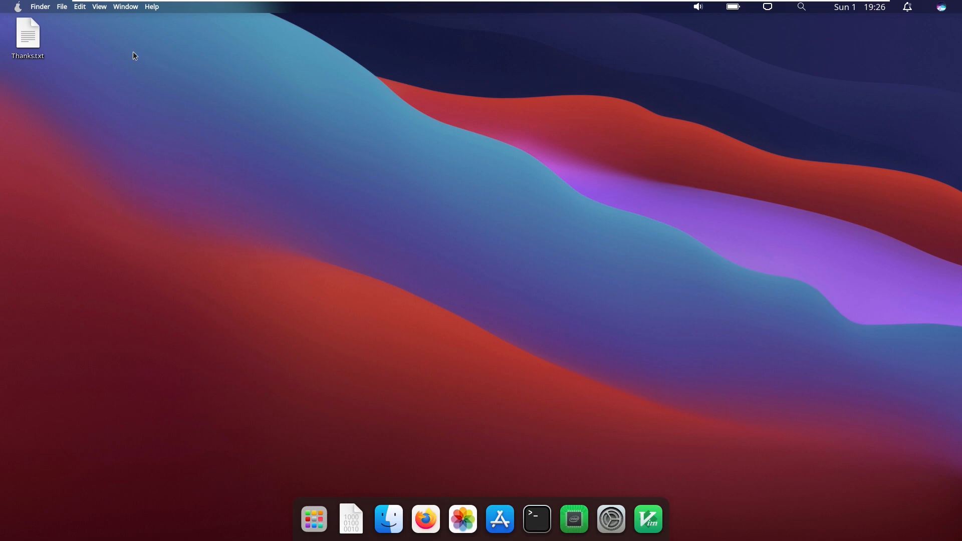
Nudge the Analog Output volume from 71% up to about 75% via the speaker tray slider.
left_click(697, 7)
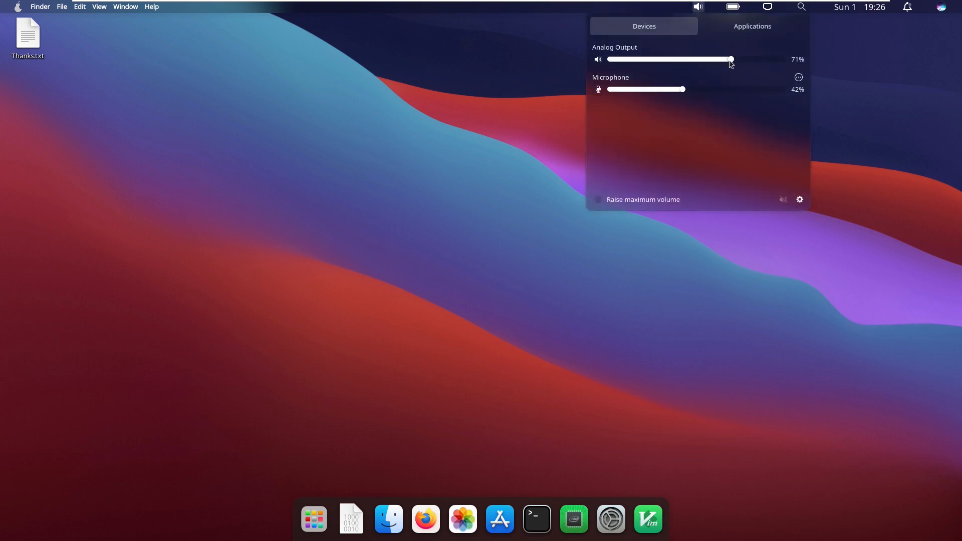
left_click_drag(730, 59, 737, 59)
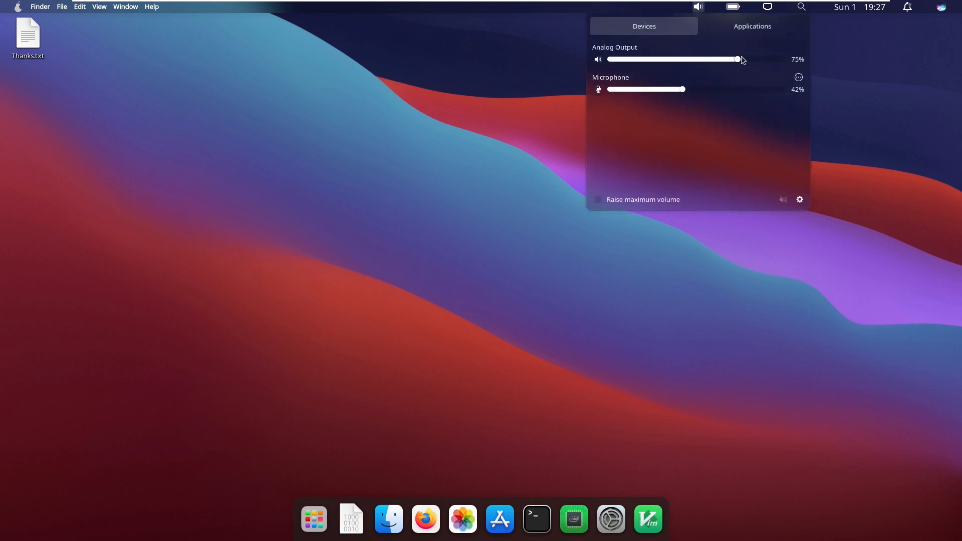
left_click_drag(736, 59, 729, 59)
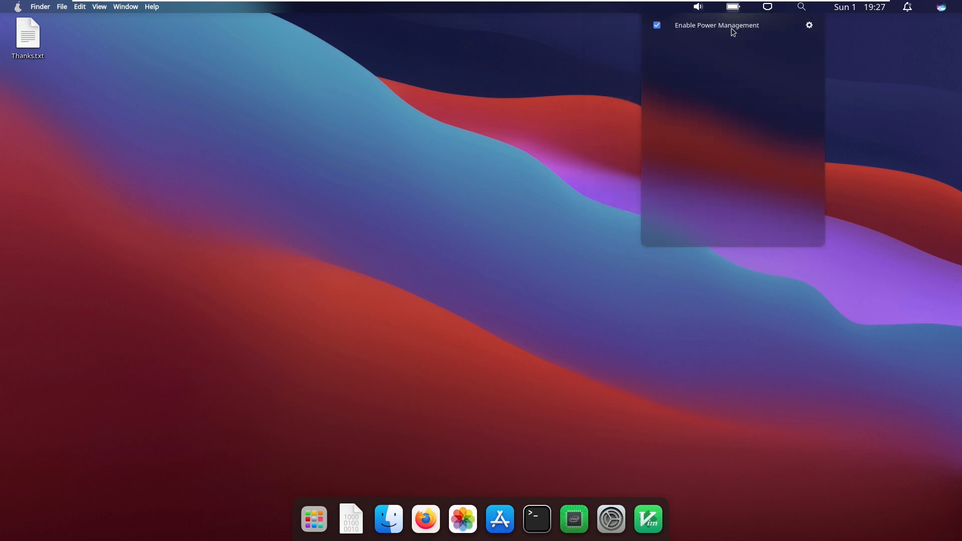
mouse_move(773, 15)
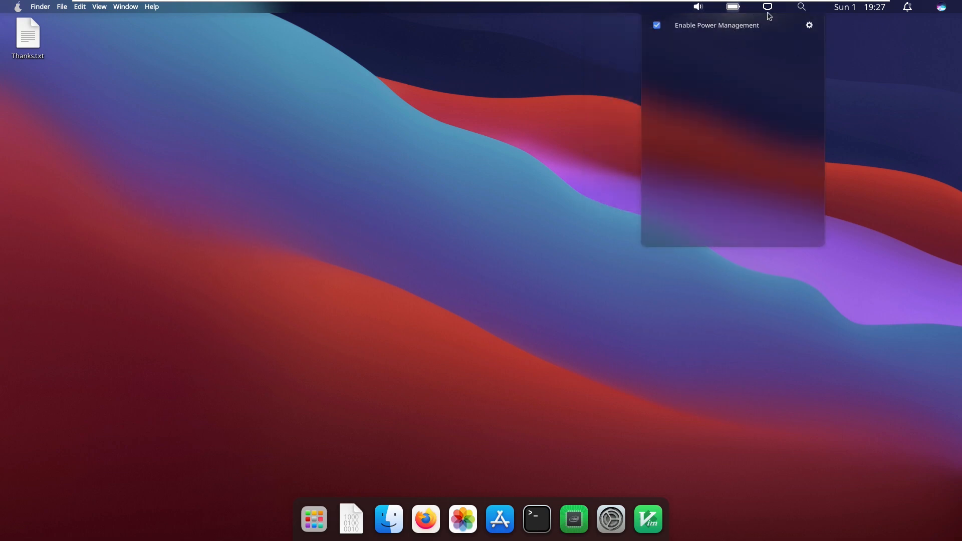
Show the wired connection's speed graph in the network tray panel.
left_click(766, 6)
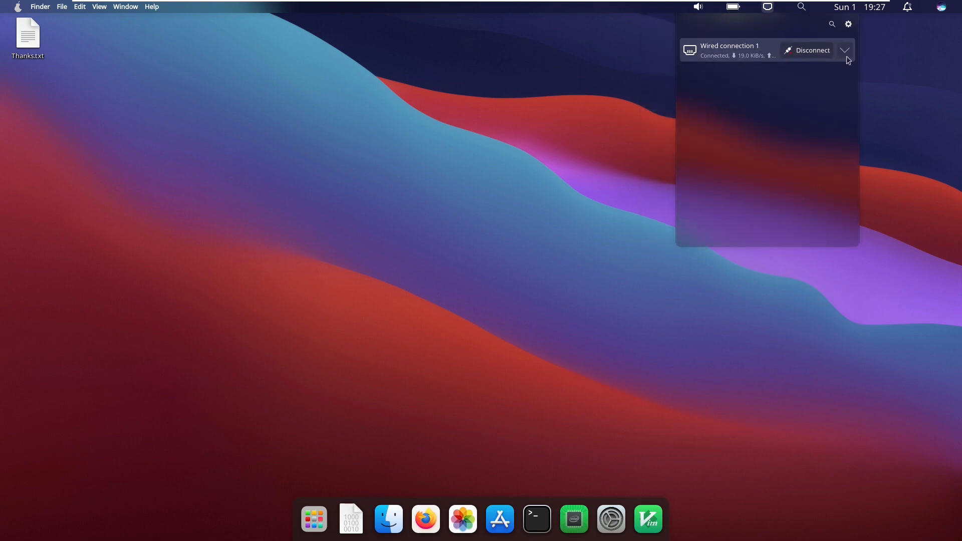
left_click(846, 50)
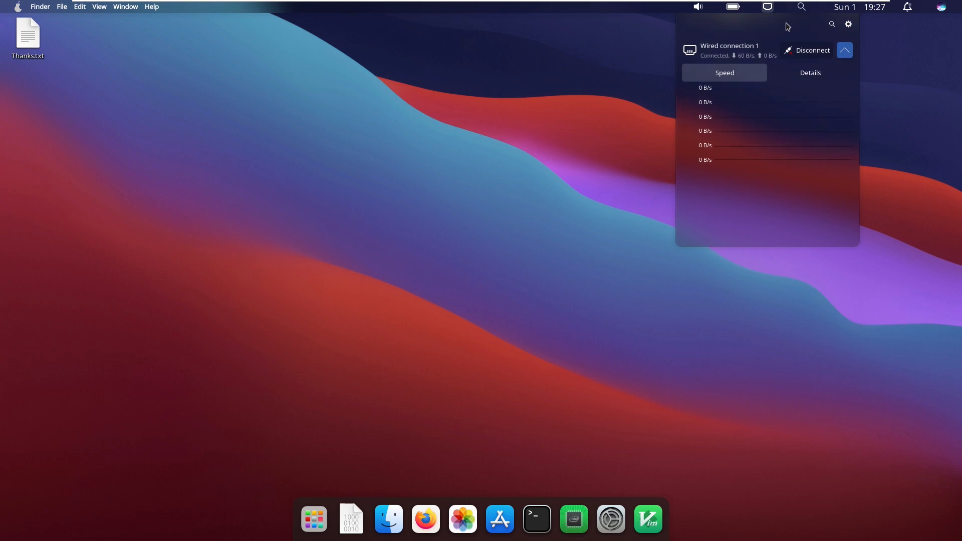
mouse_move(802, 7)
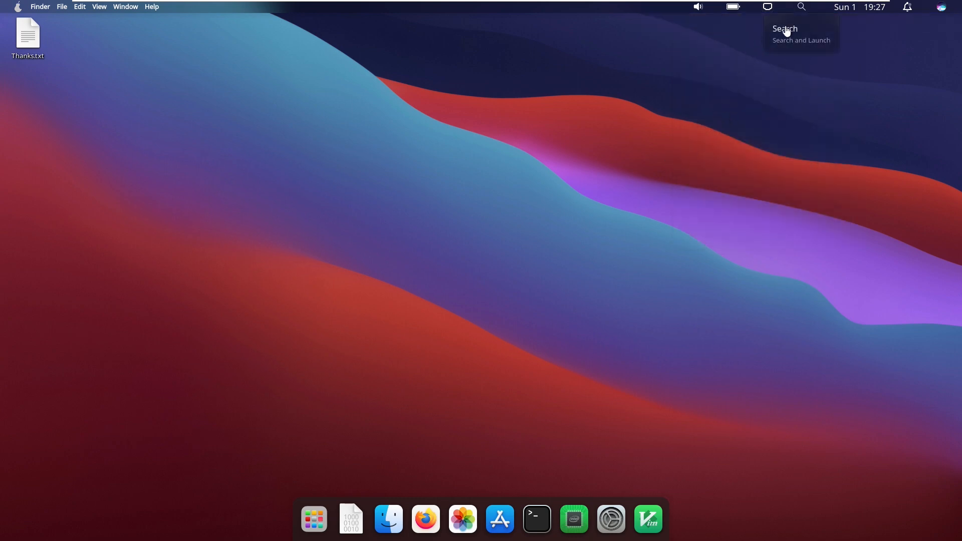
mouse_move(736, 166)
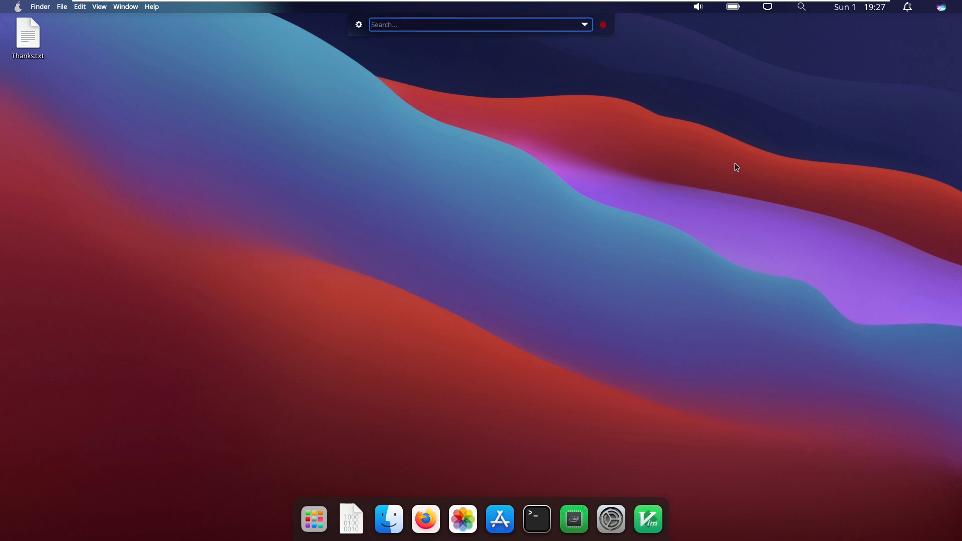
mouse_move(619, 36)
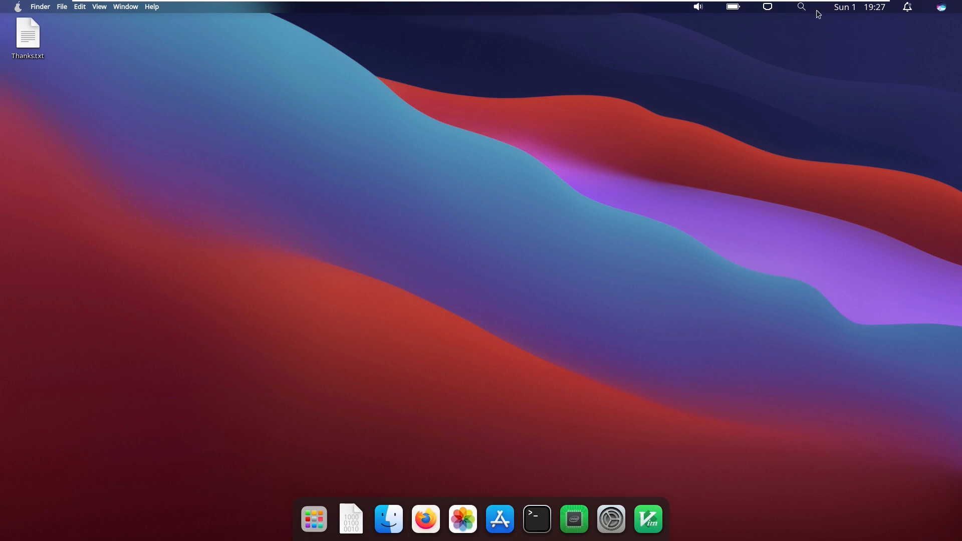
Check the notification center, which shows none unread, and dismiss it.
left_click(856, 7)
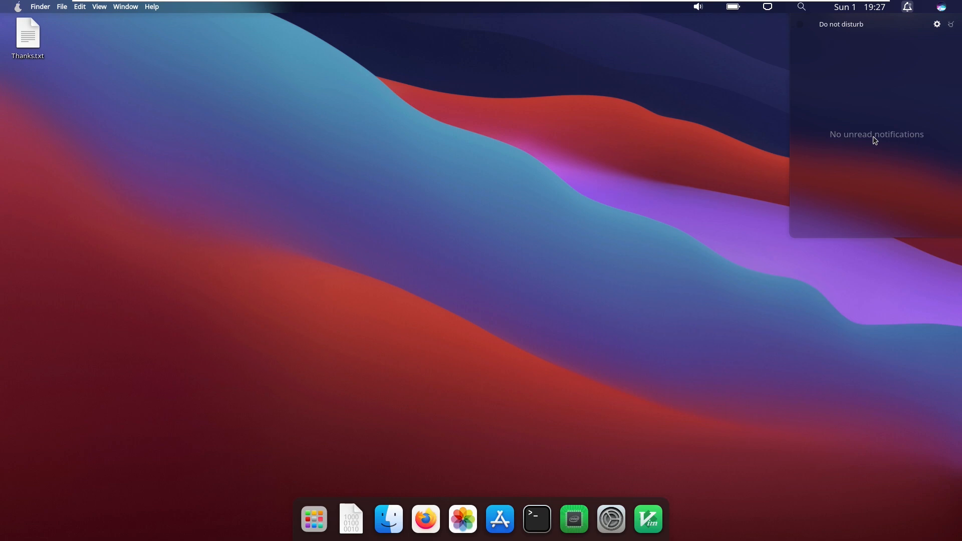
left_click(939, 7)
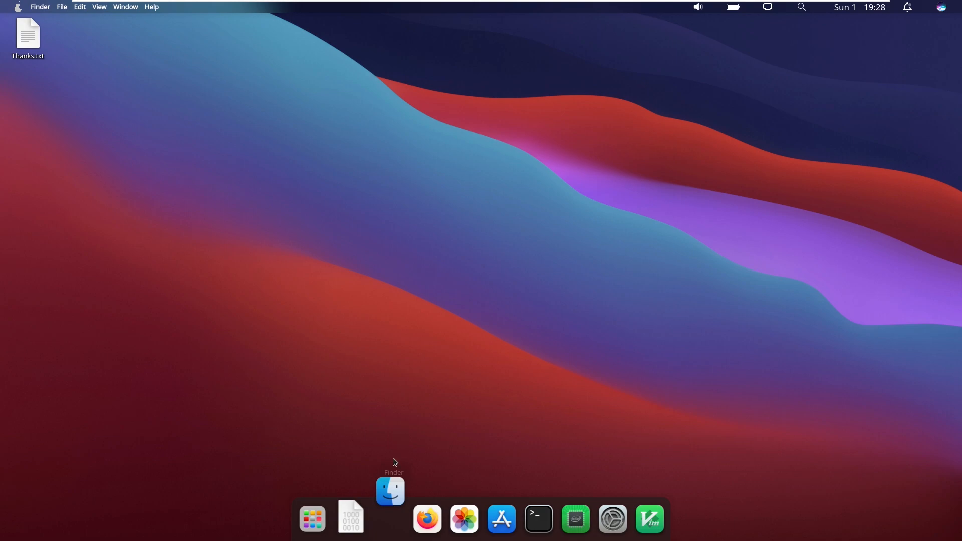
Launch Finder (Dolphin), try the PairDrop place, and browse the Applications folder.
left_click(391, 491)
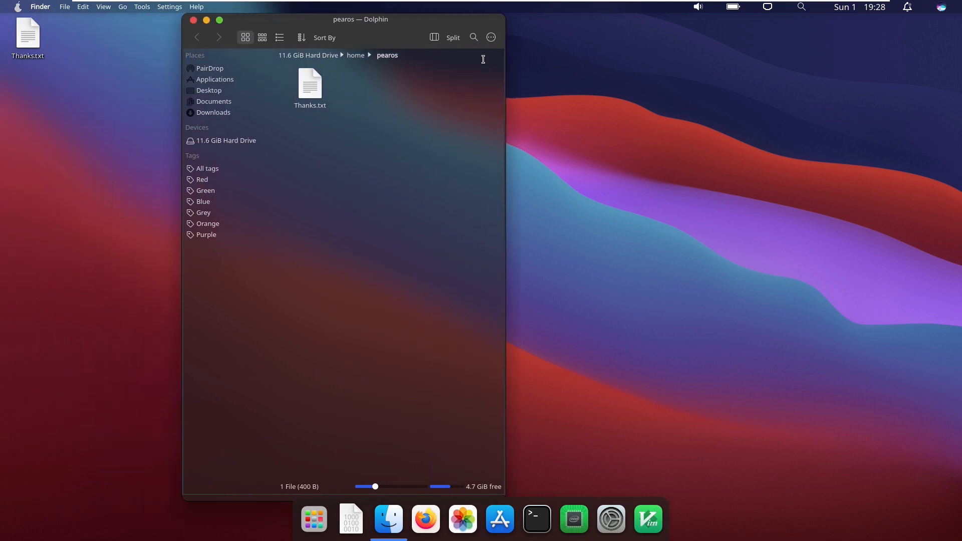
mouse_move(500, 496)
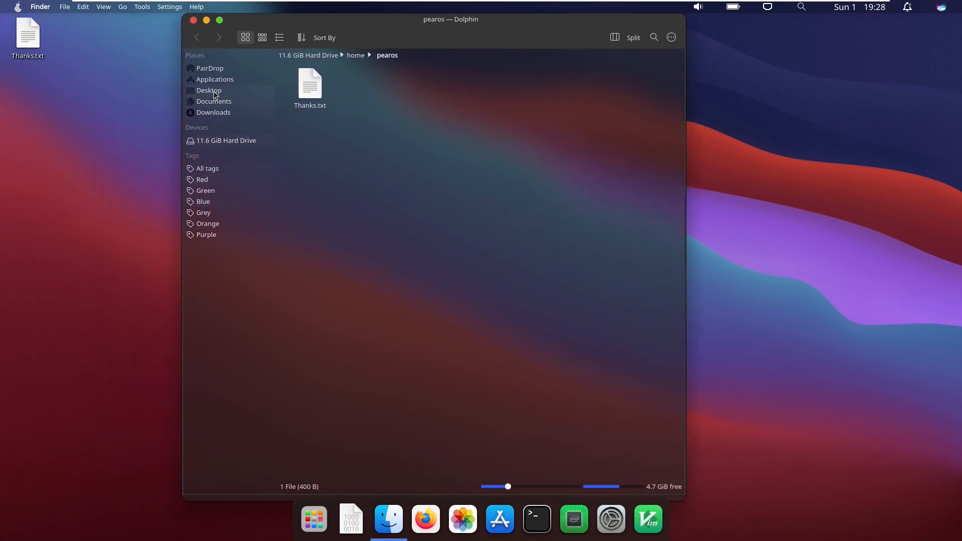
left_click(209, 68)
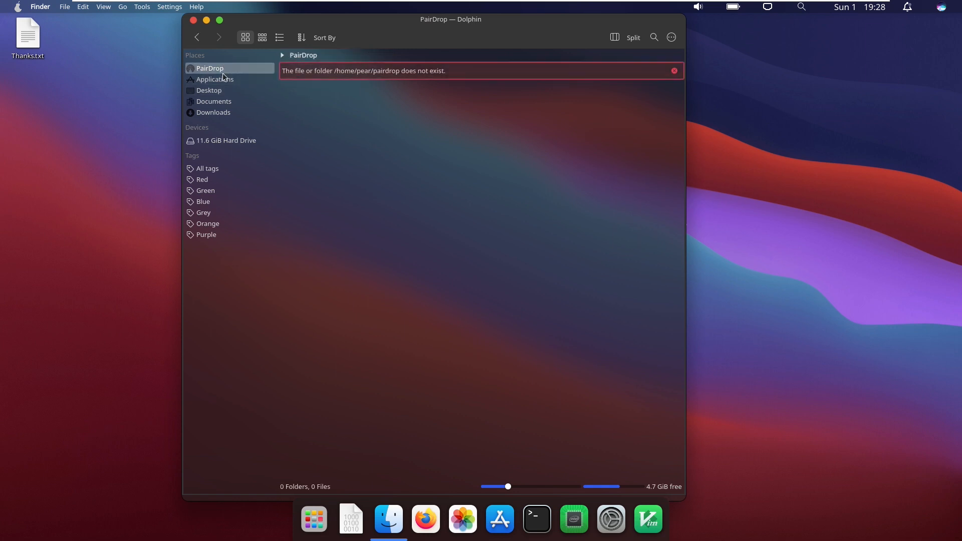
mouse_move(319, 84)
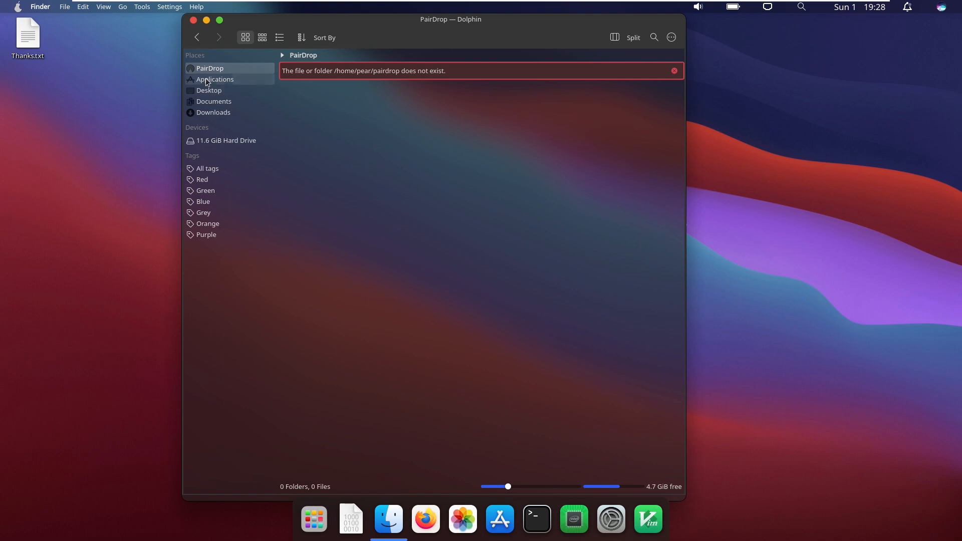
left_click(214, 80)
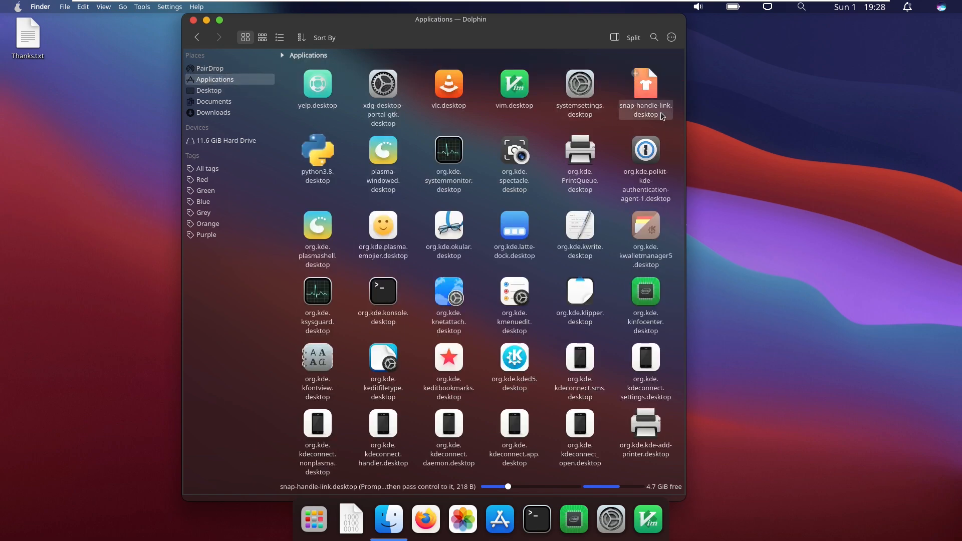
scroll("down", 3)
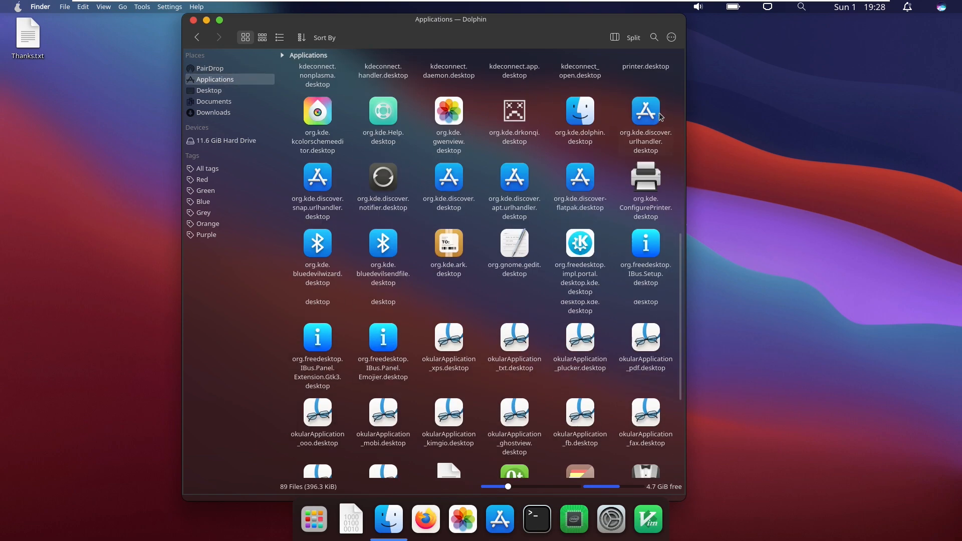
scroll("down", 3)
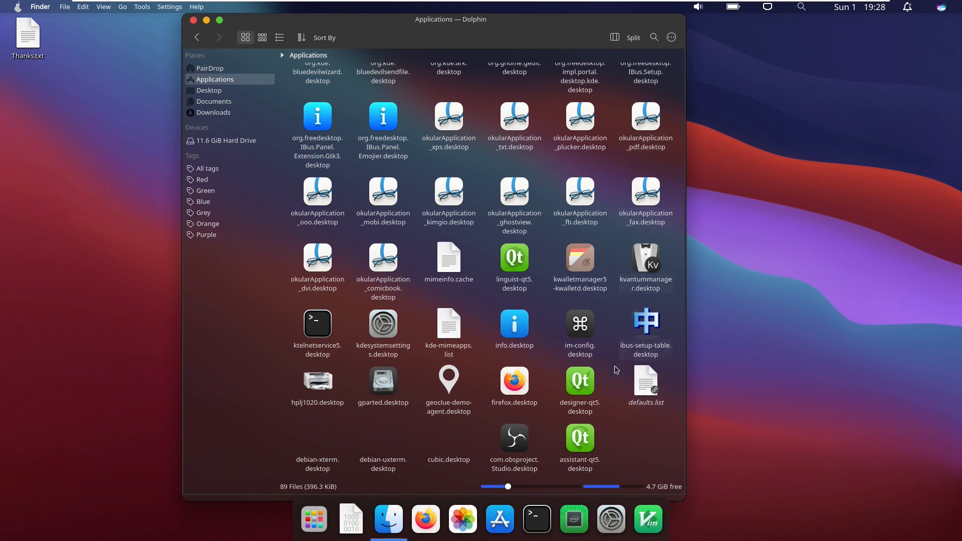
mouse_move(508, 158)
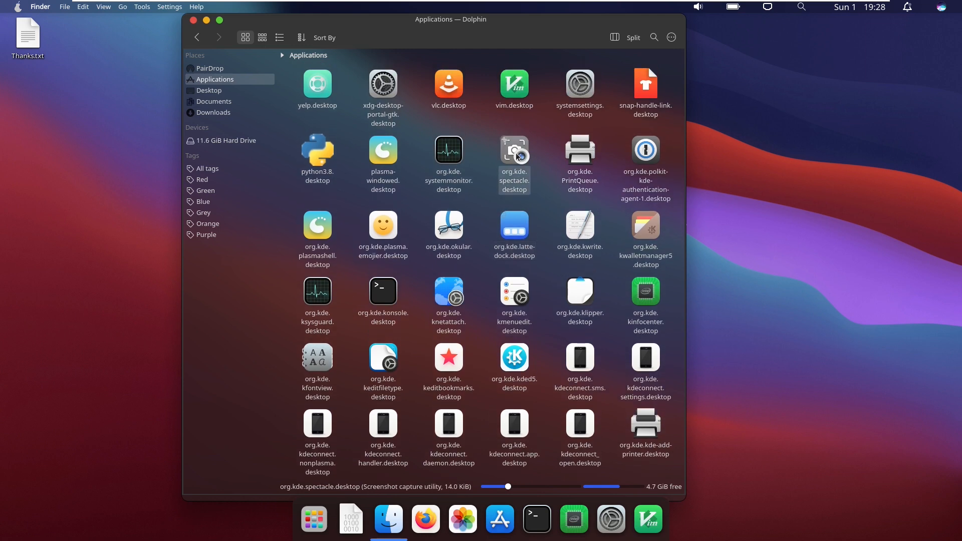
mouse_move(532, 134)
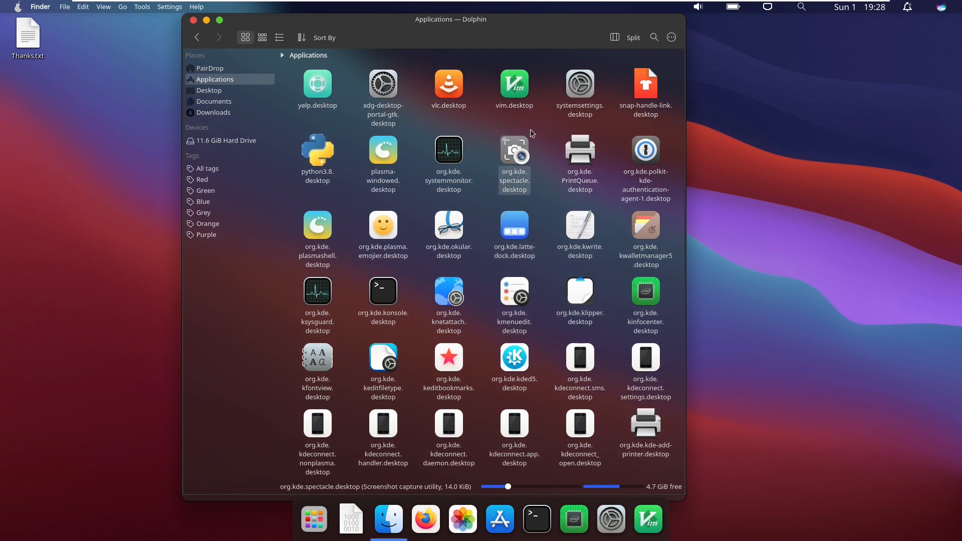
Go to the Downloads place, which reports the folder does not exist.
left_click(579, 84)
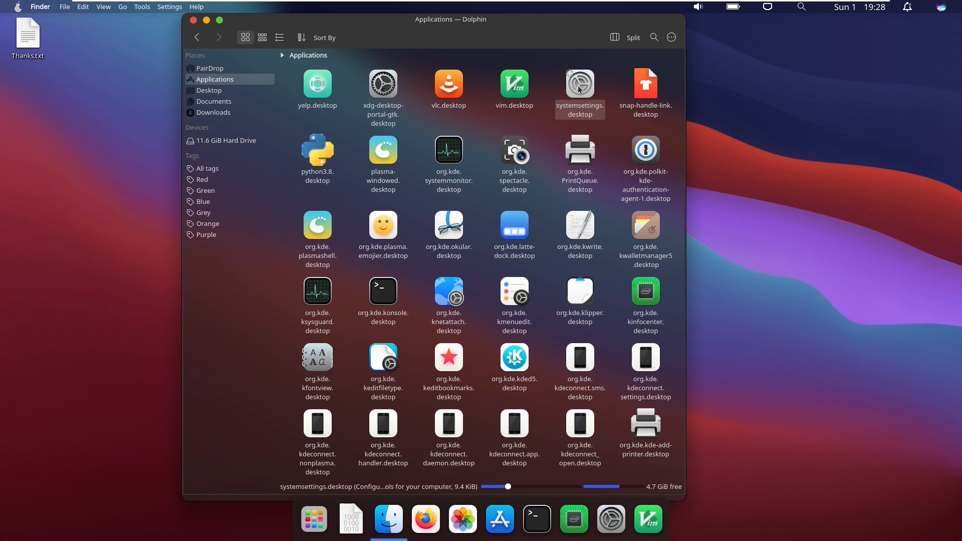
left_click(214, 112)
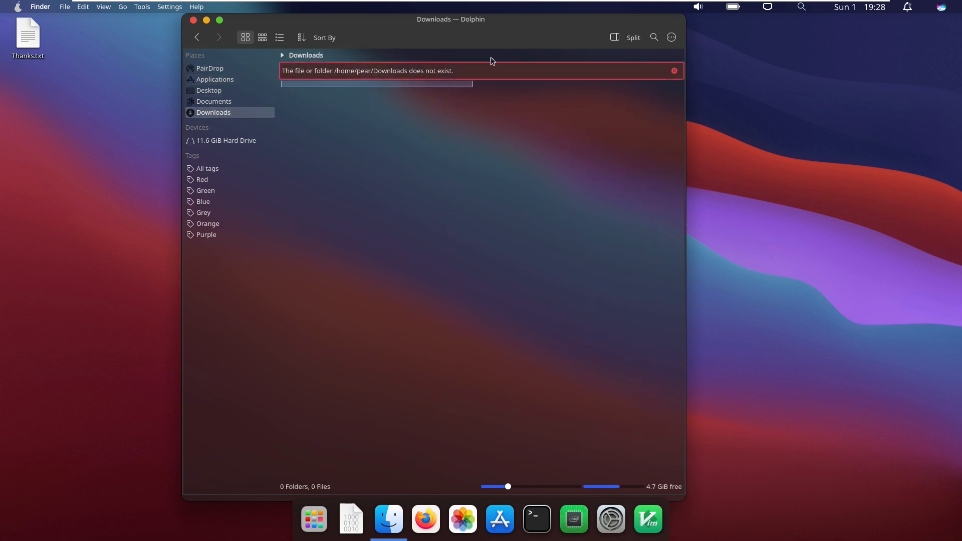
Browse the 11.6 GiB Hard Drive's top-level folders and select a block of twenty.
left_click(225, 140)
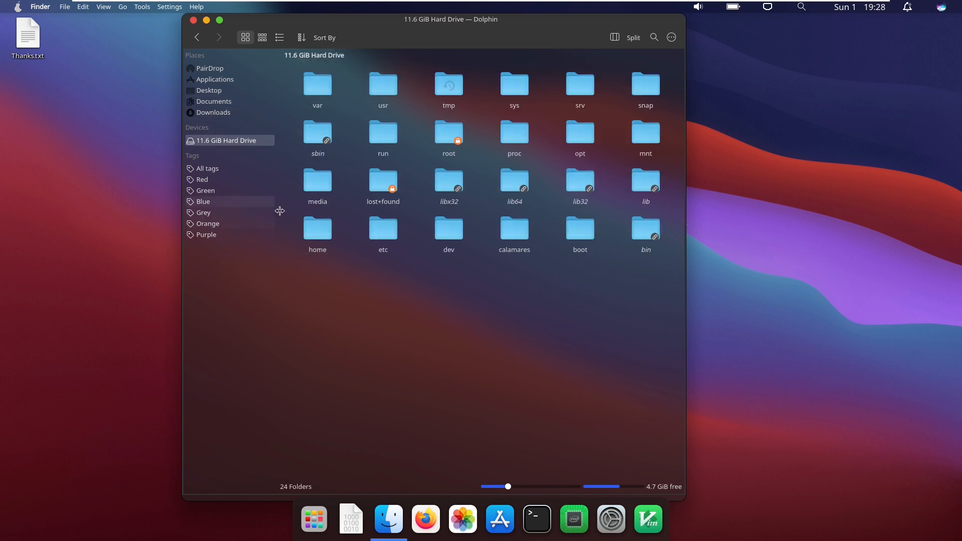
mouse_move(648, 282)
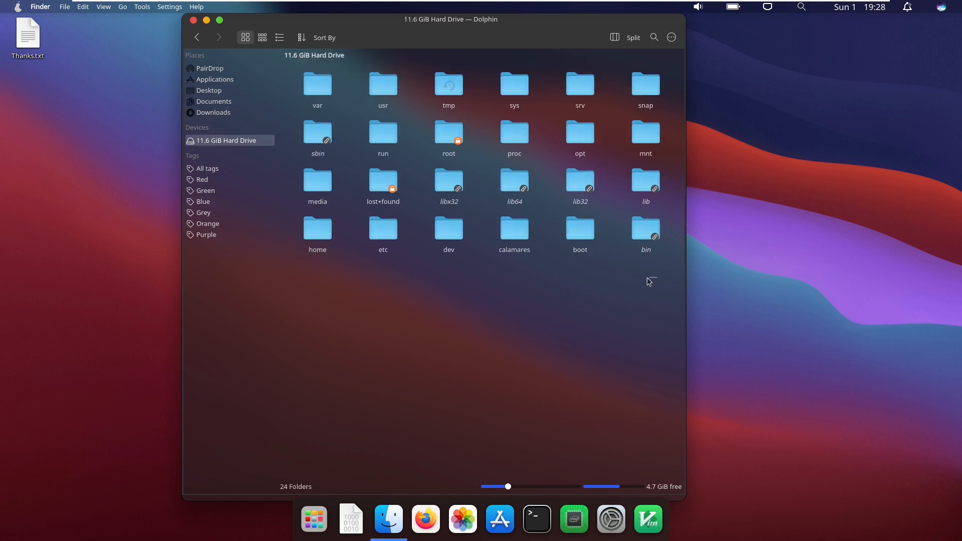
key("cmd+a")
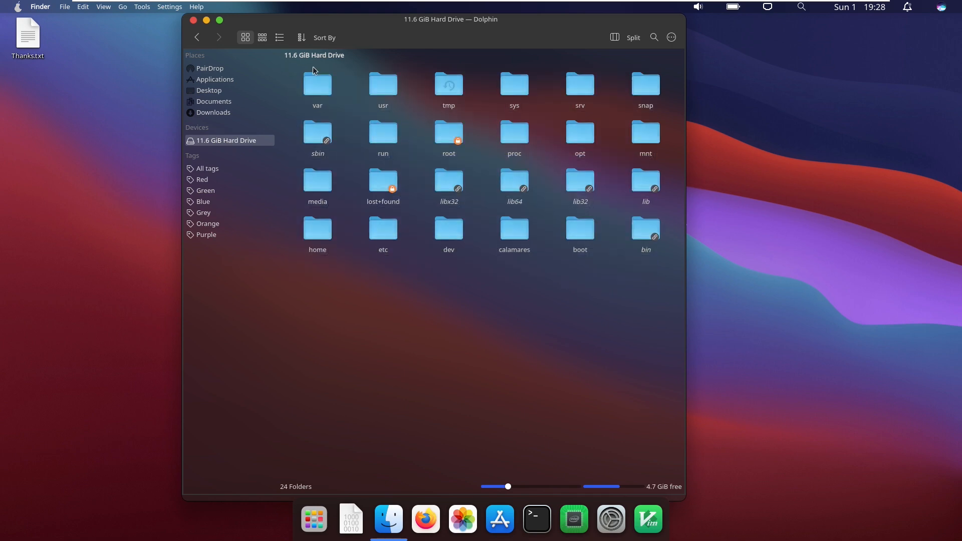
left_click_drag(292, 70, 586, 219)
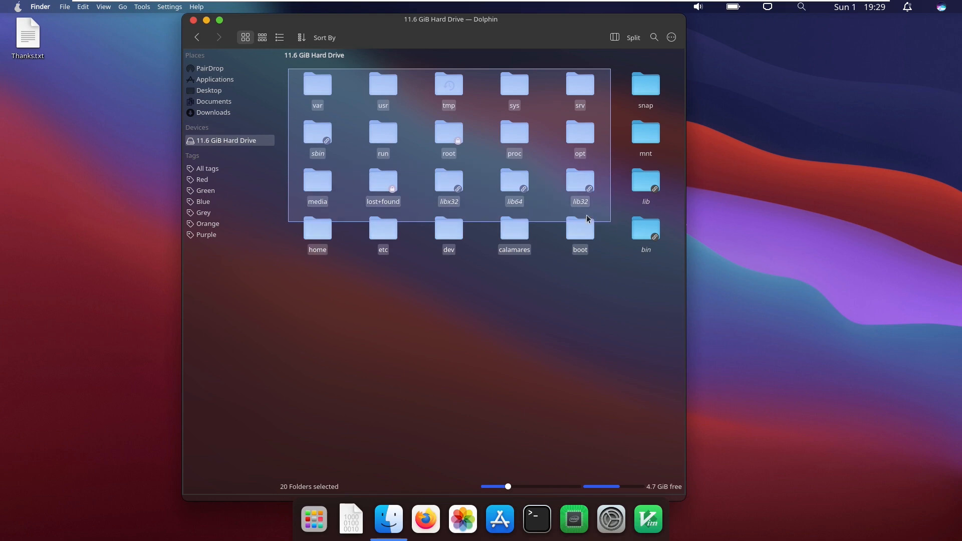
View the Blue and Red colour tags, then list all six tags.
left_click(206, 235)
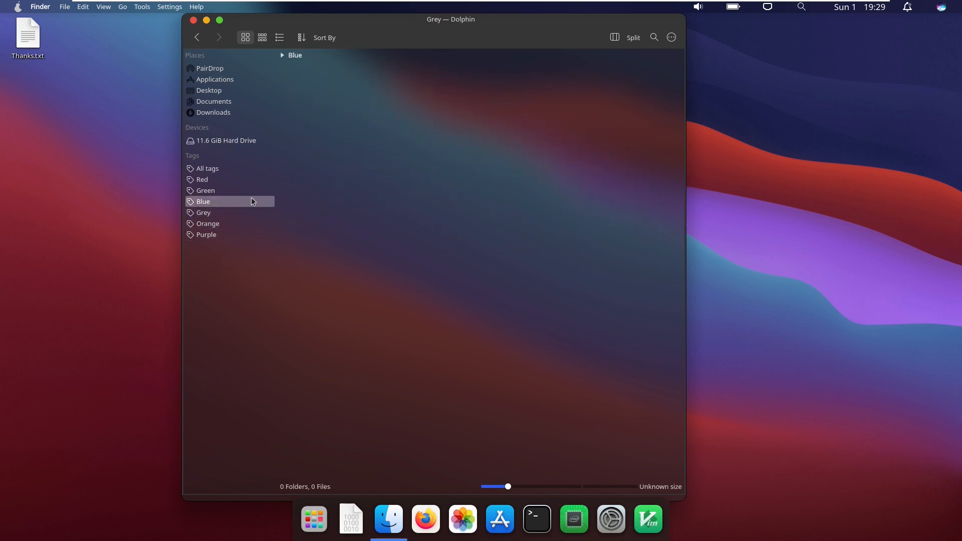
left_click(203, 179)
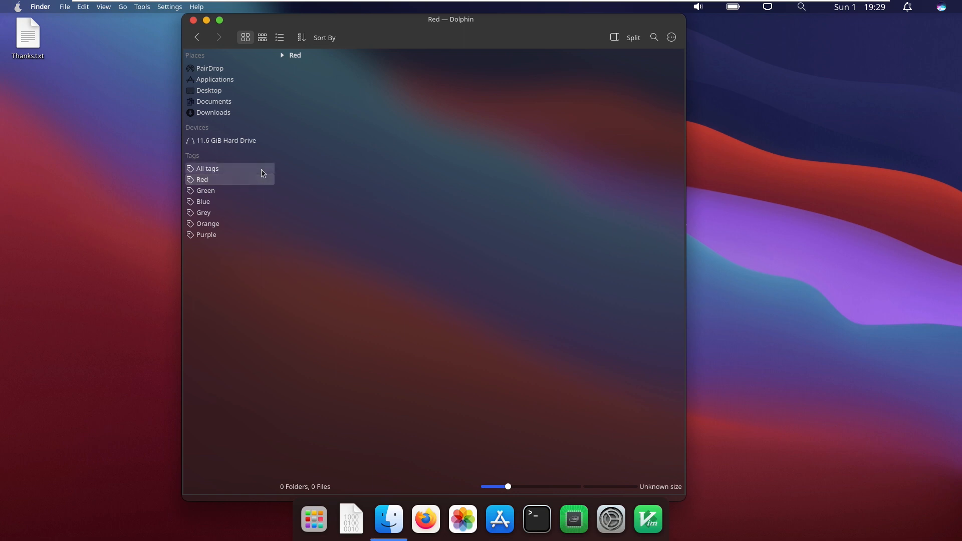
left_click(207, 168)
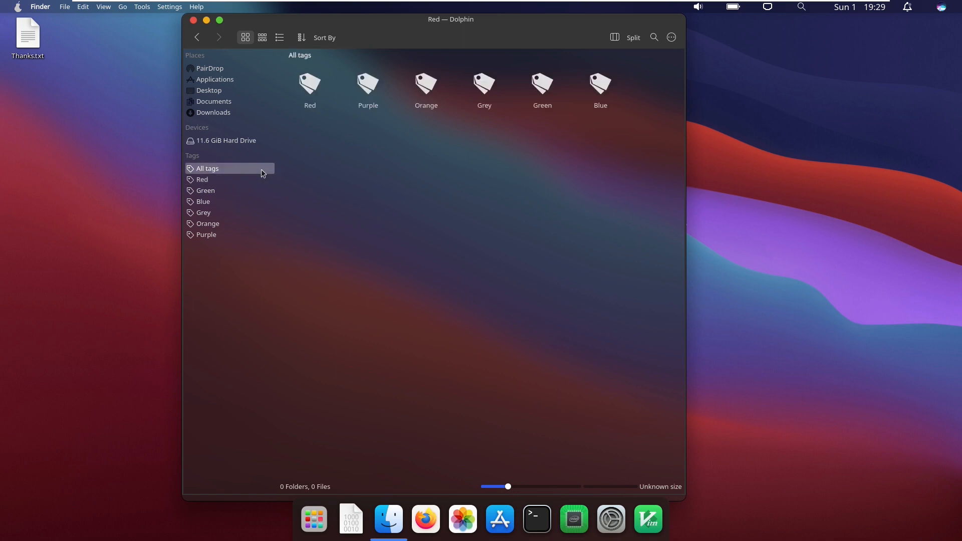
left_click(208, 168)
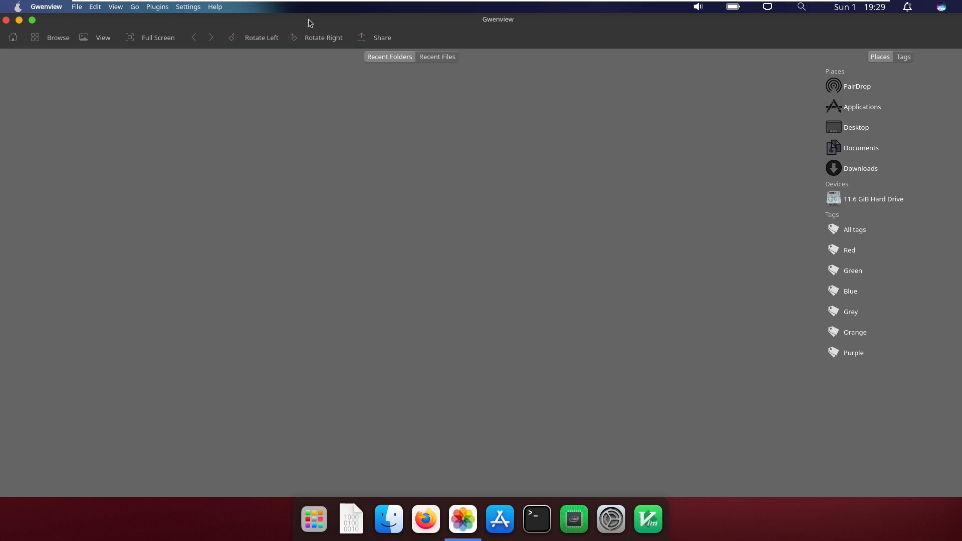
mouse_move(844, 80)
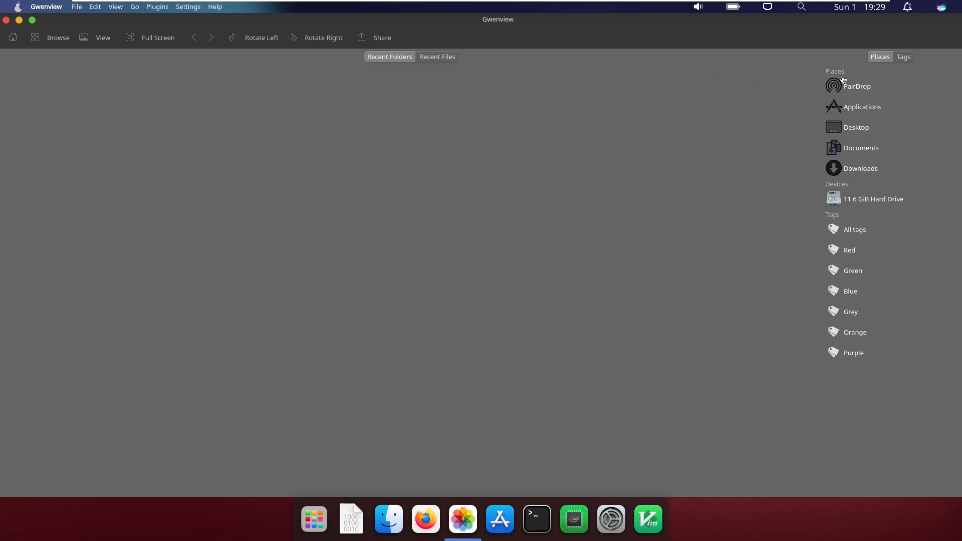
Dismiss Gwenview's missing PairDrop folder error and close the viewer to the desktop.
left_click(856, 86)
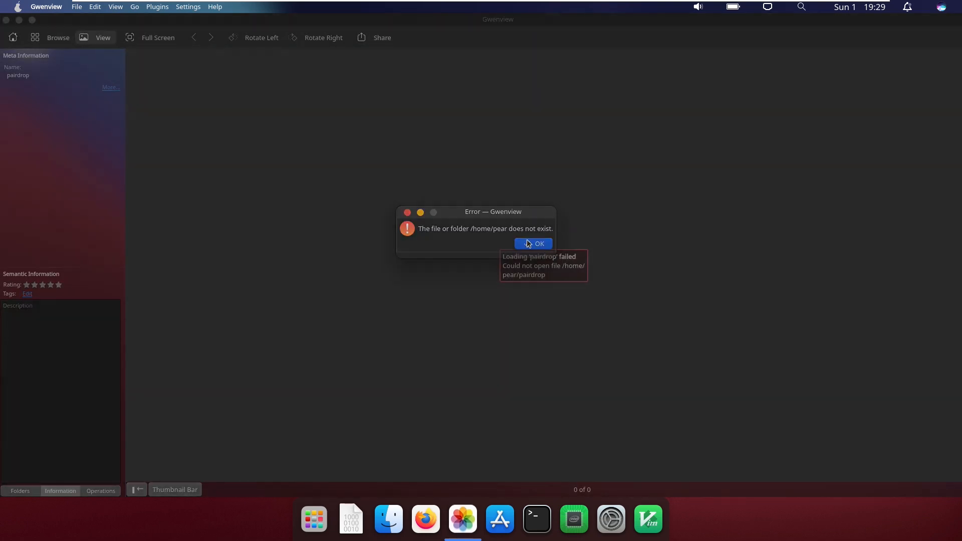
left_click(533, 244)
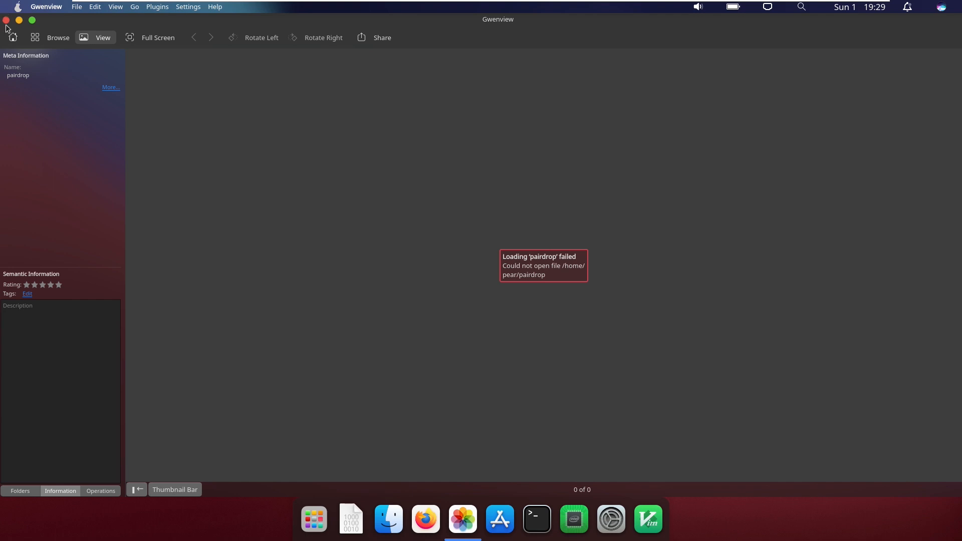
left_click(6, 20)
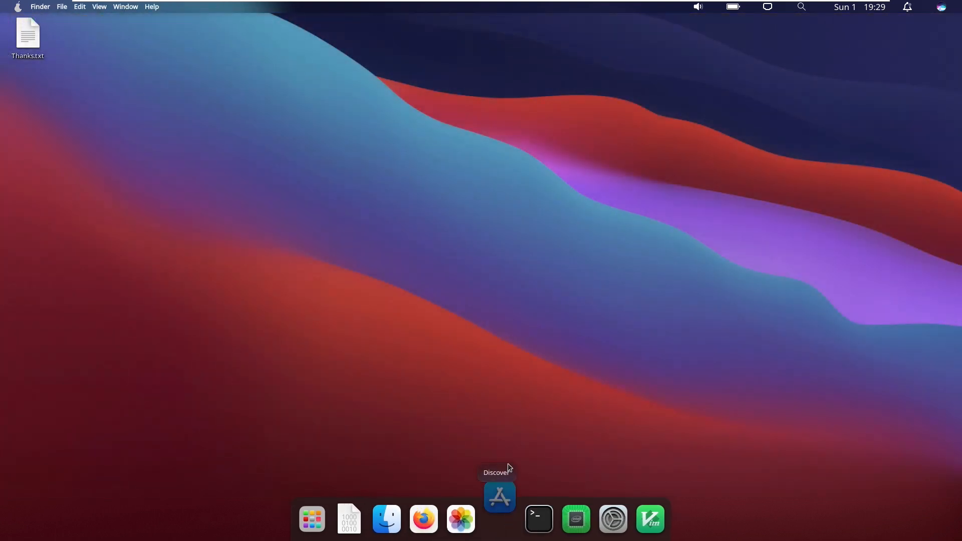
left_click(499, 497)
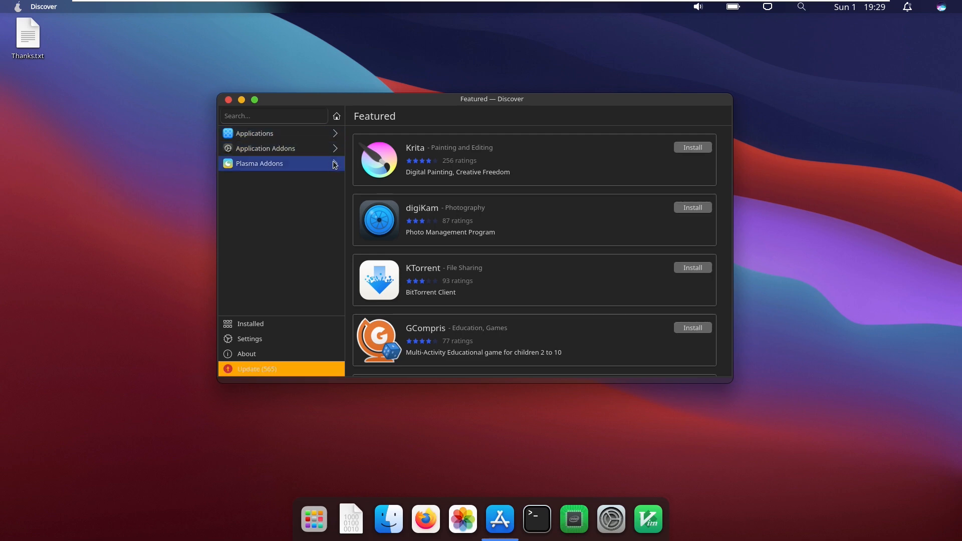
left_click(250, 339)
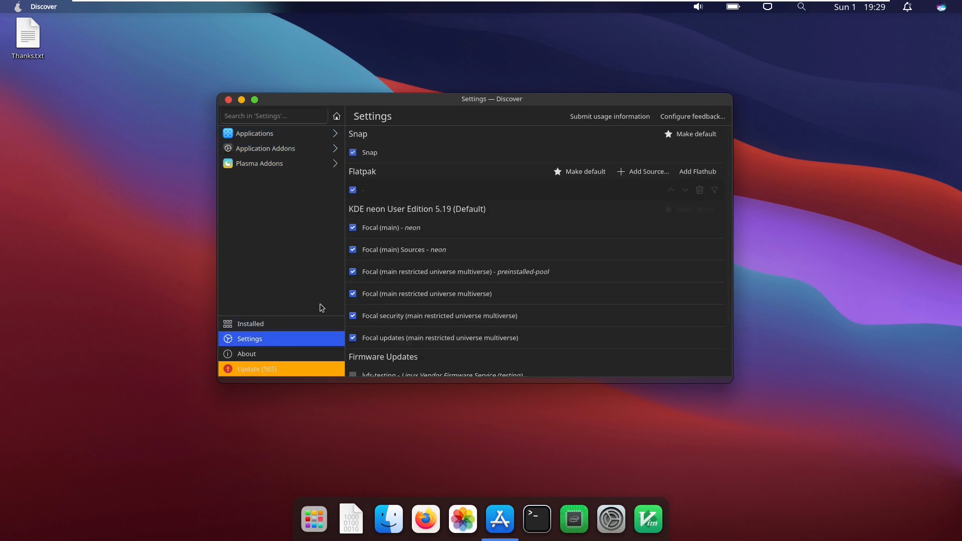
left_click(247, 354)
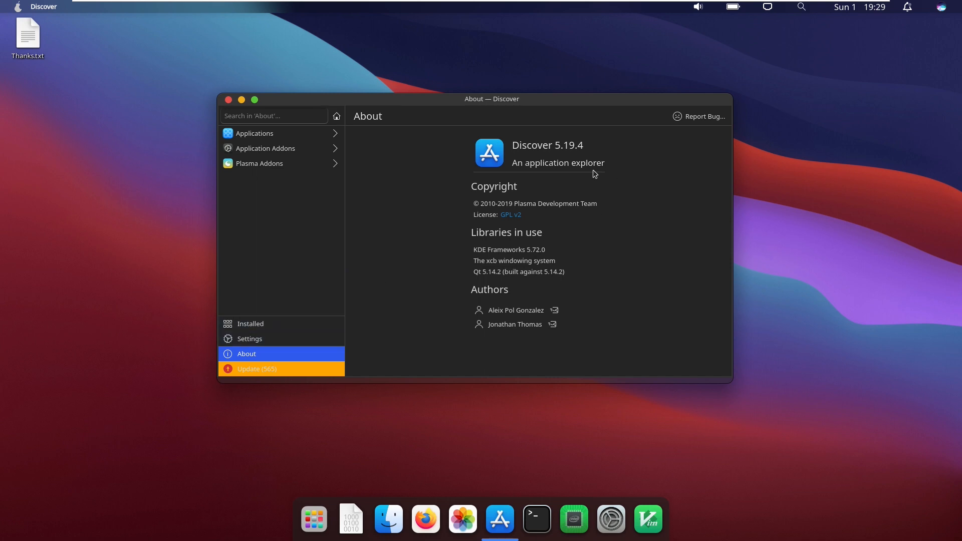
mouse_move(561, 182)
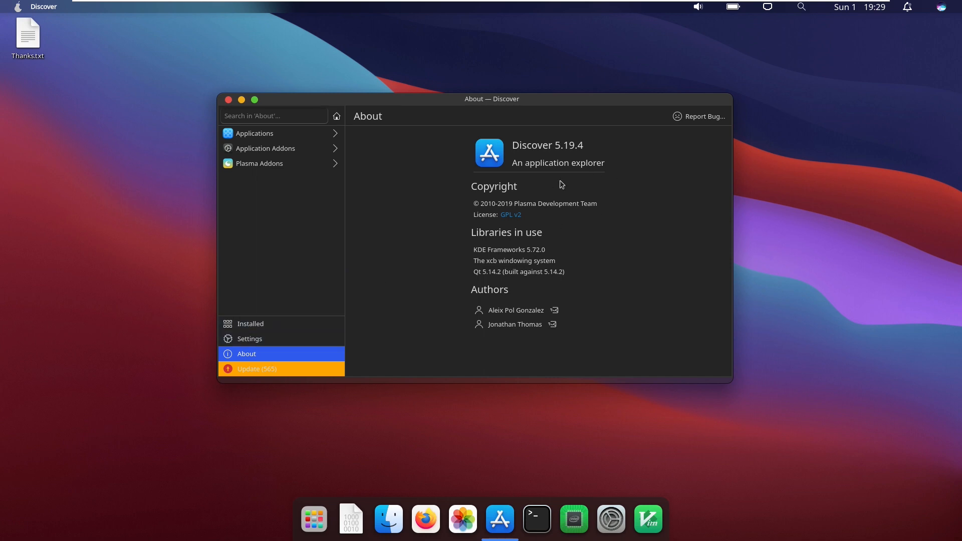
mouse_move(502, 216)
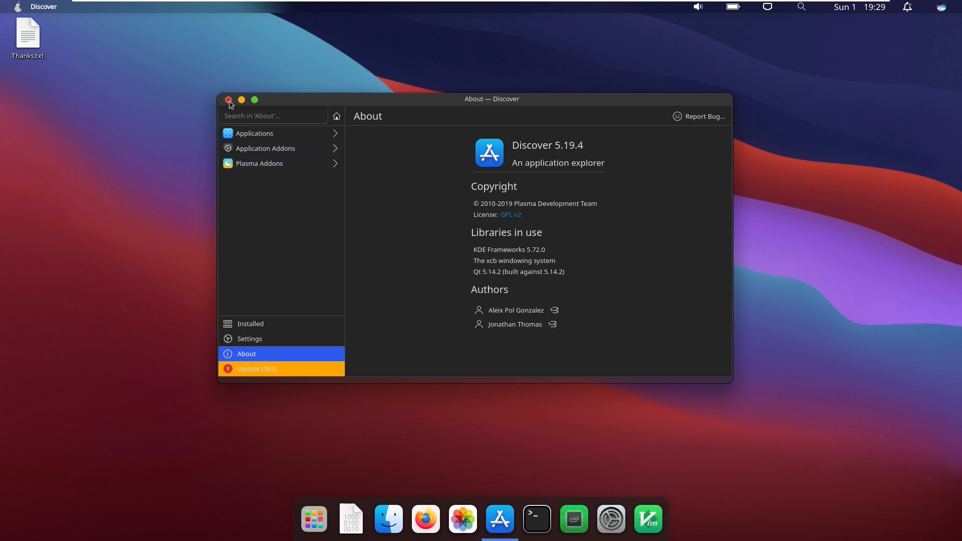
left_click(228, 100)
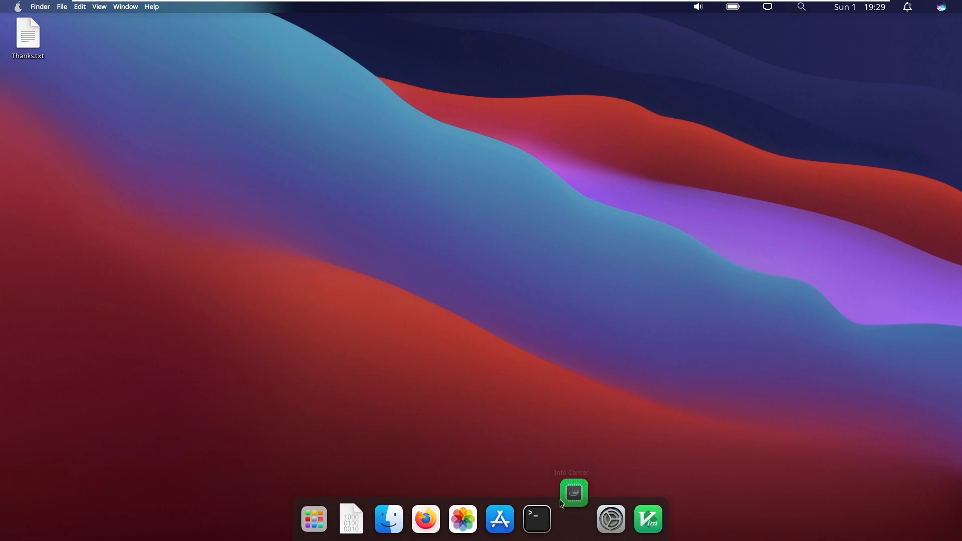
Show Info Center's System Information for pearOS Cupertino 20.09.
left_click(573, 492)
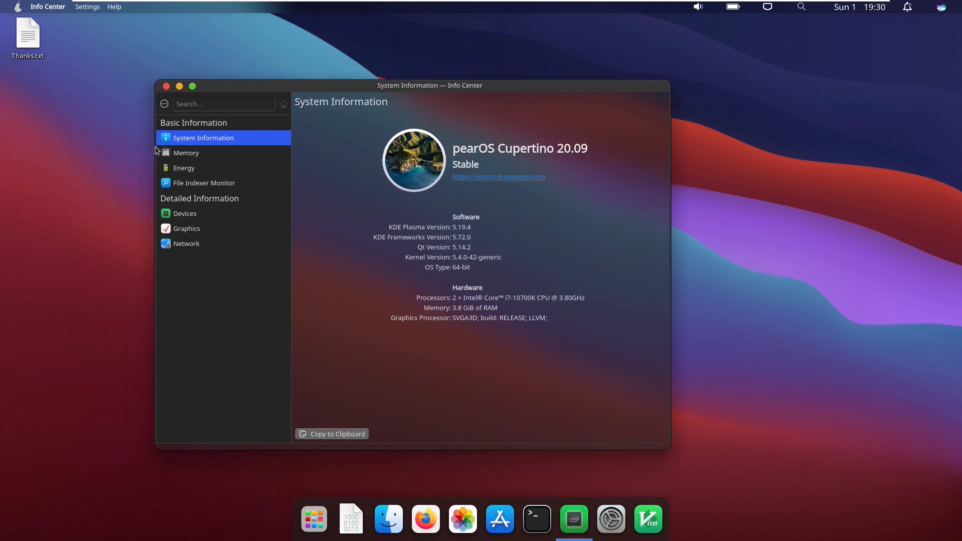
mouse_move(522, 221)
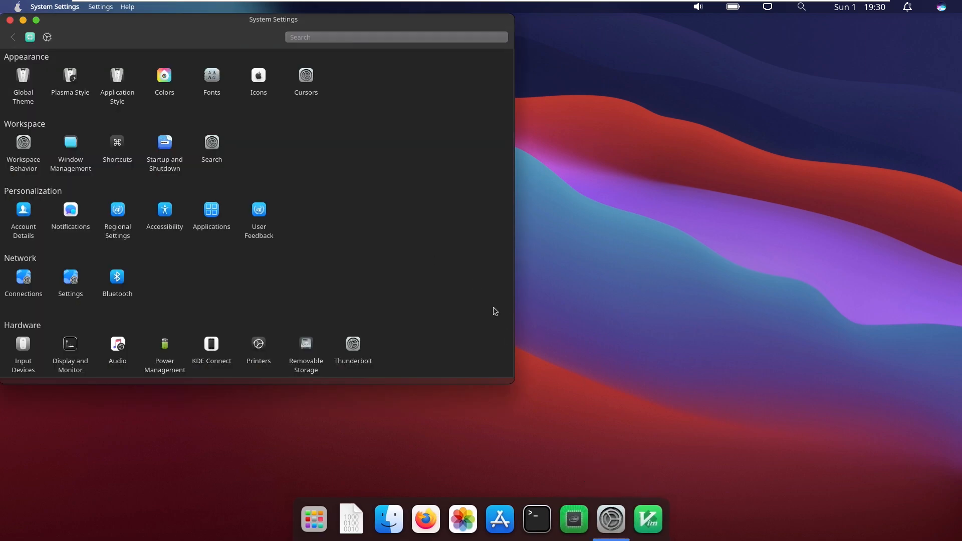
mouse_move(513, 384)
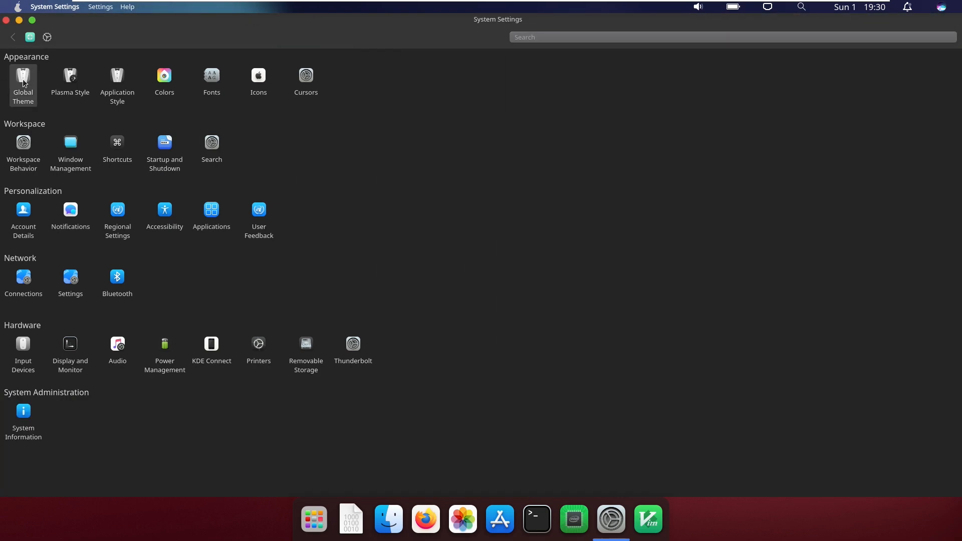
mouse_move(228, 404)
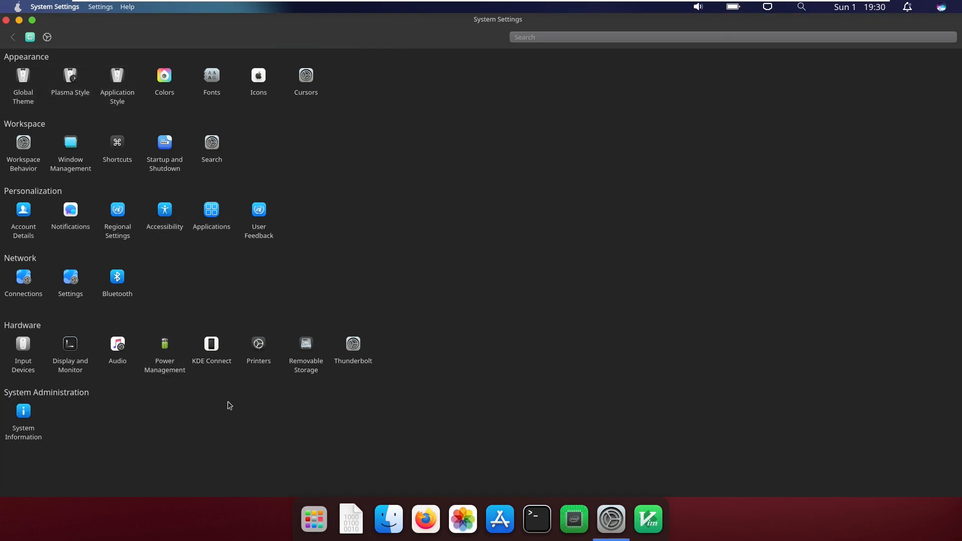
mouse_move(387, 384)
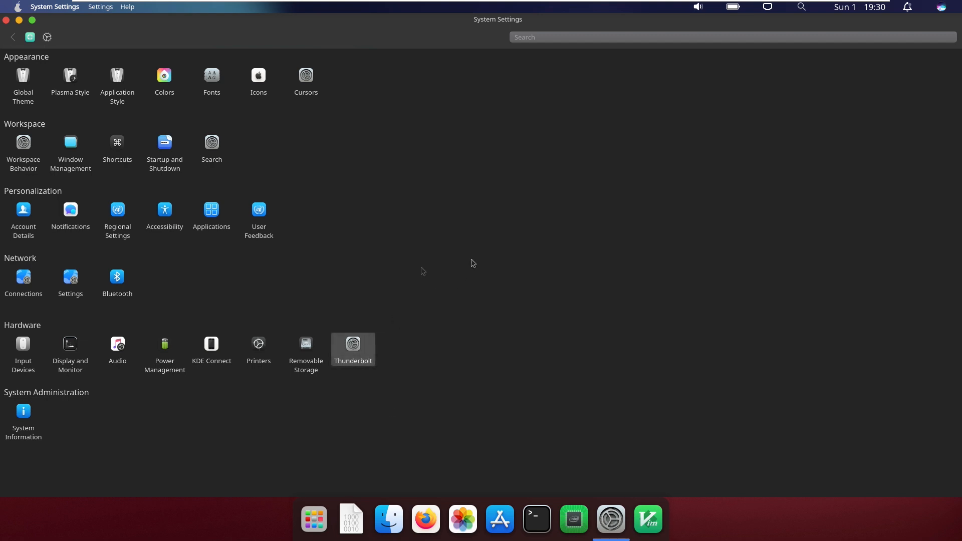
Check the Thunderbolt page reports no subsystem, then return to the settings category grid.
left_click(353, 344)
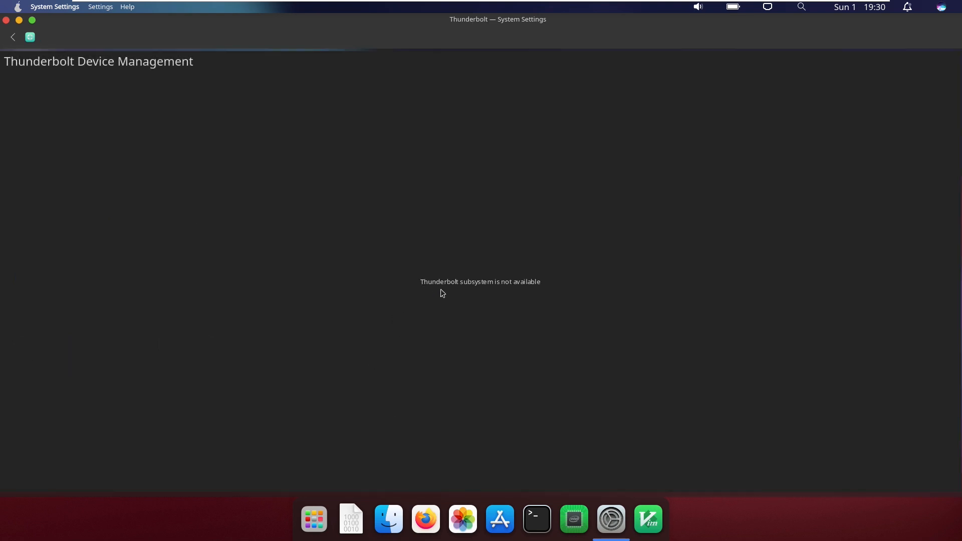
mouse_move(59, 38)
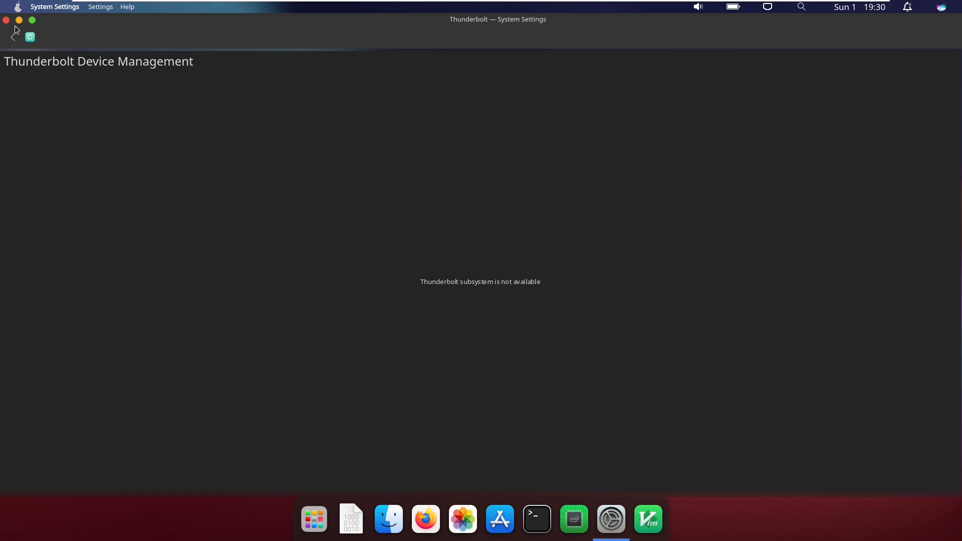
left_click(13, 37)
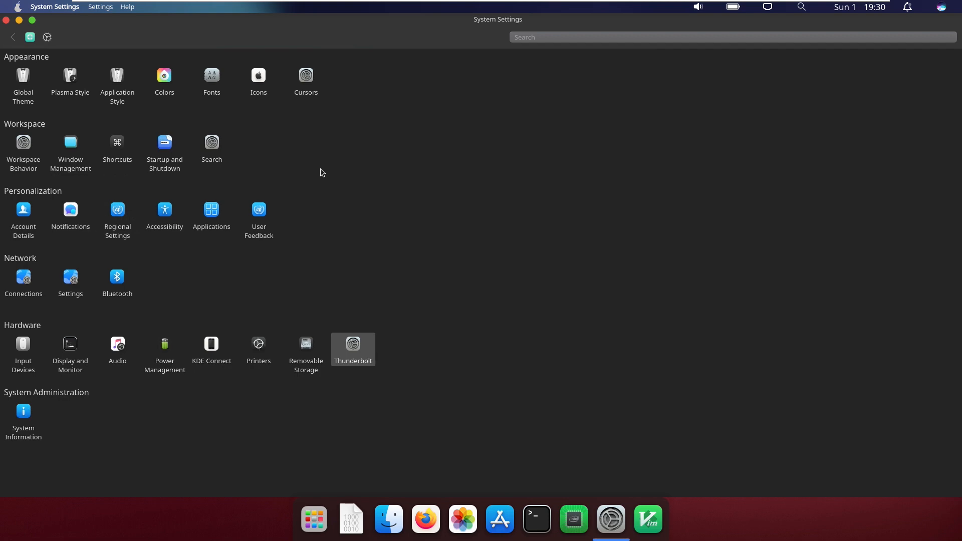
mouse_move(87, 156)
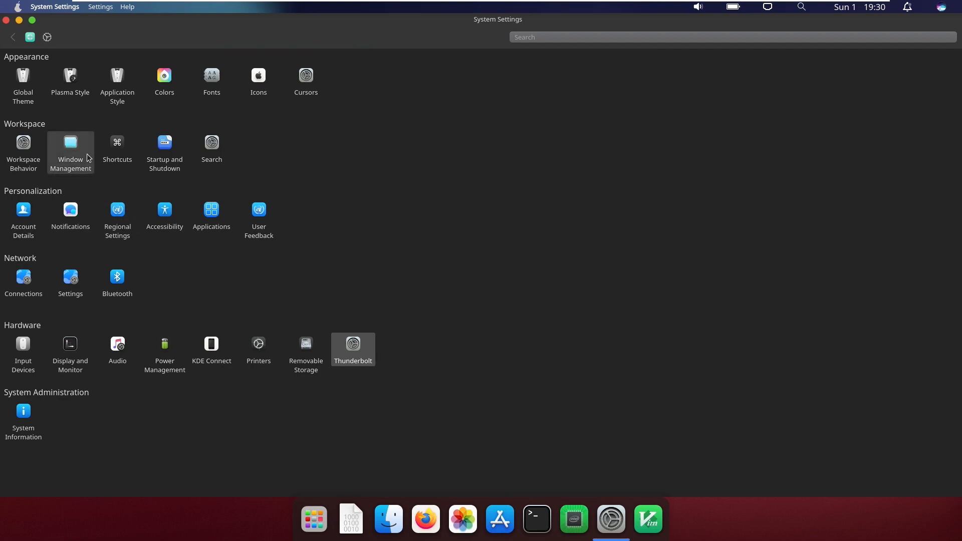
Show the Launchpad grid of installed applications to find Vim for pinning.
left_click(314, 519)
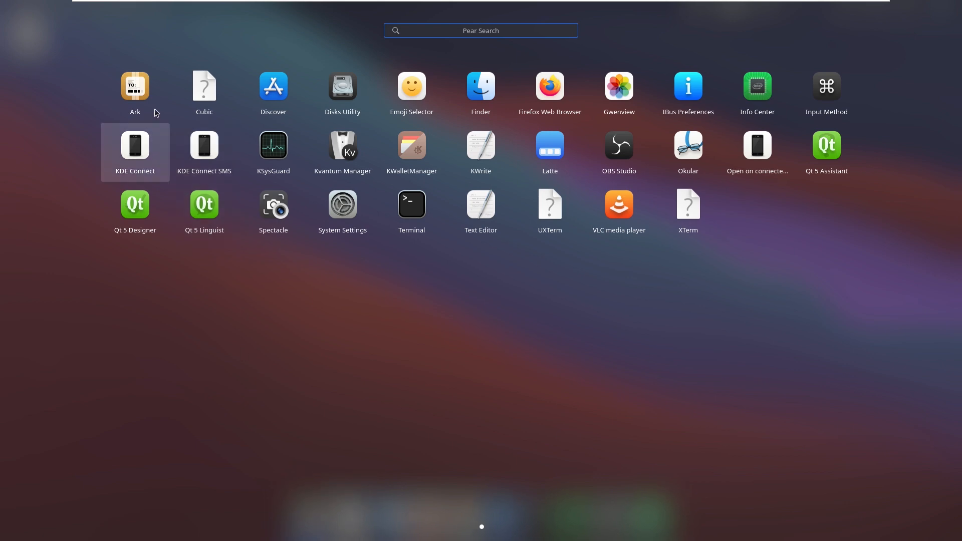
mouse_move(355, 94)
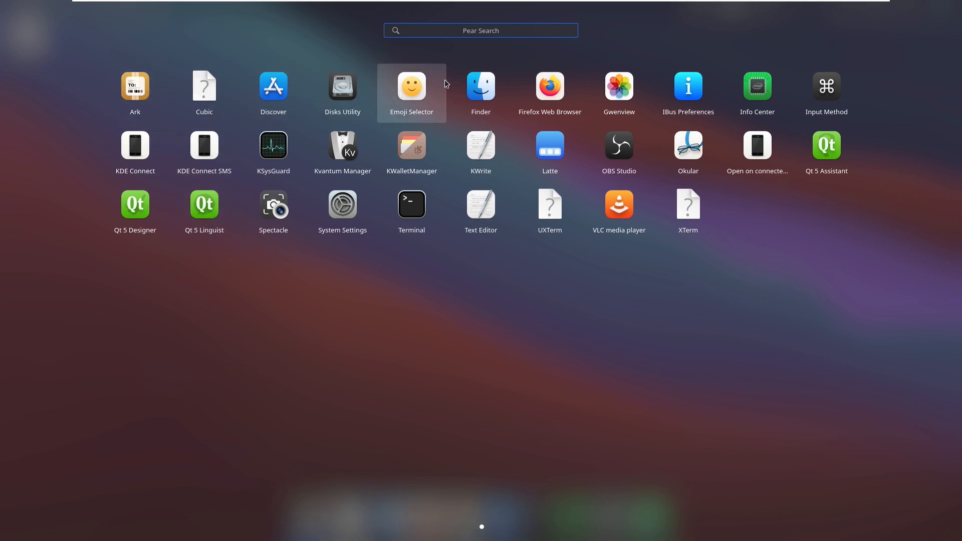
mouse_move(706, 87)
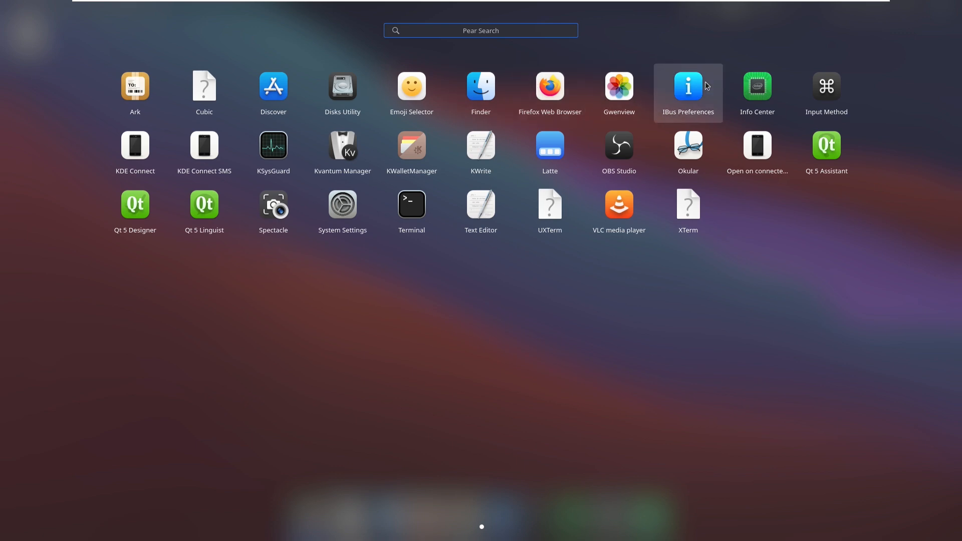
mouse_move(811, 77)
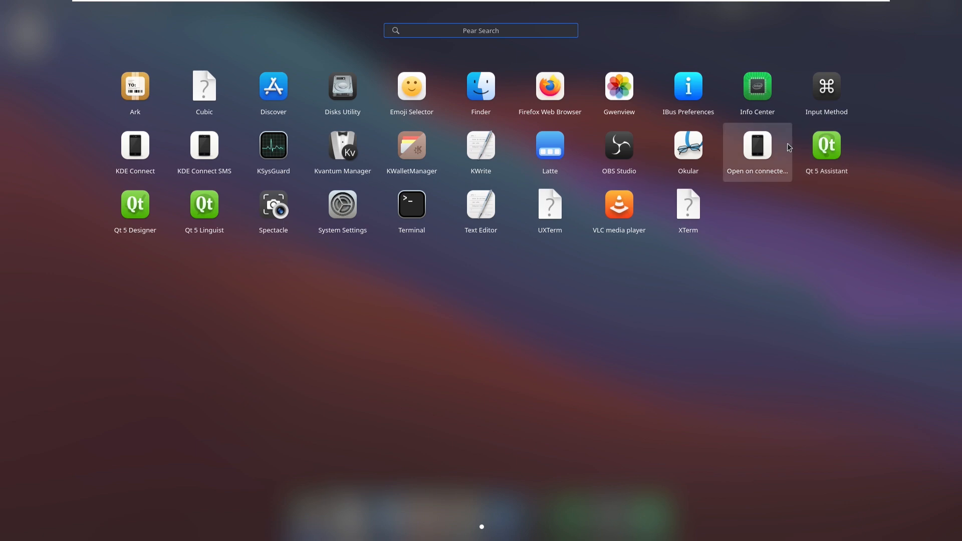
mouse_move(701, 145)
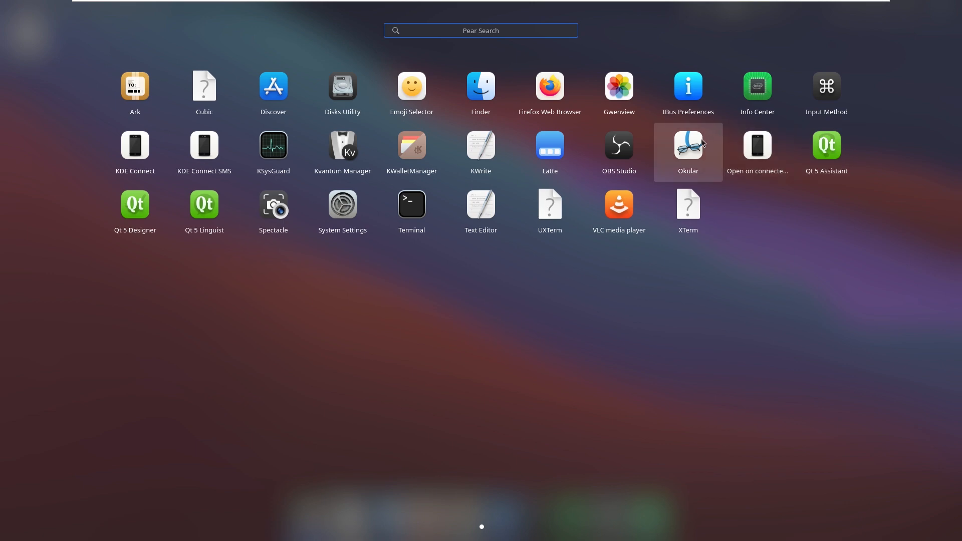
mouse_move(641, 150)
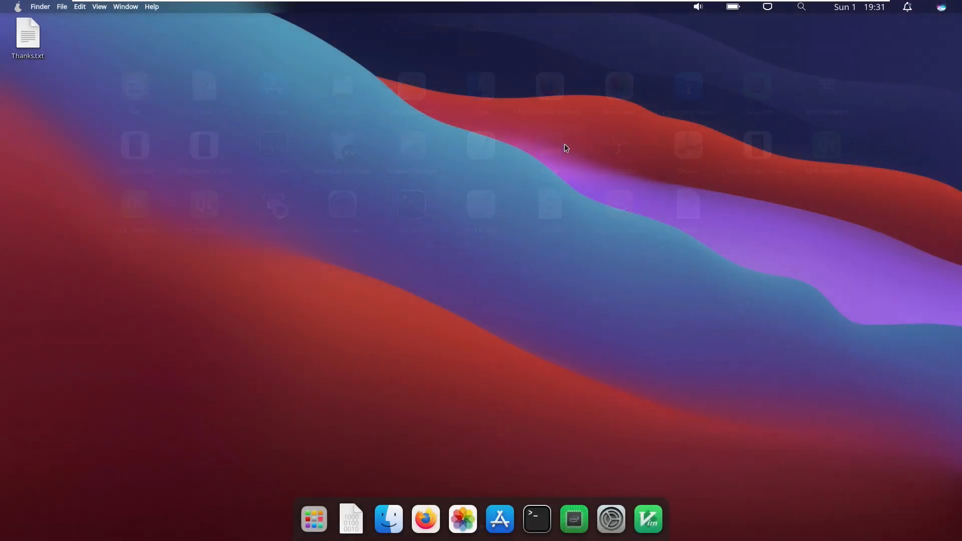
mouse_move(424, 519)
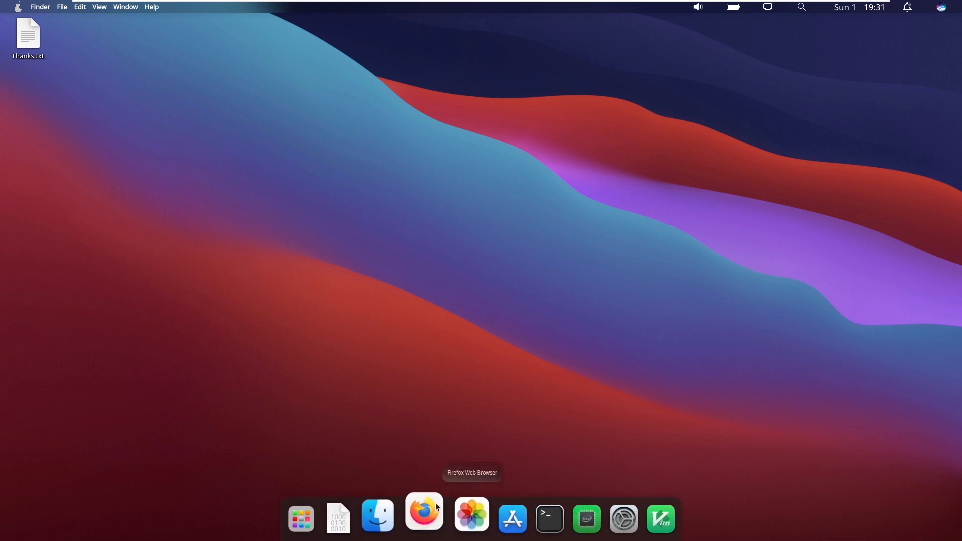
mouse_move(303, 514)
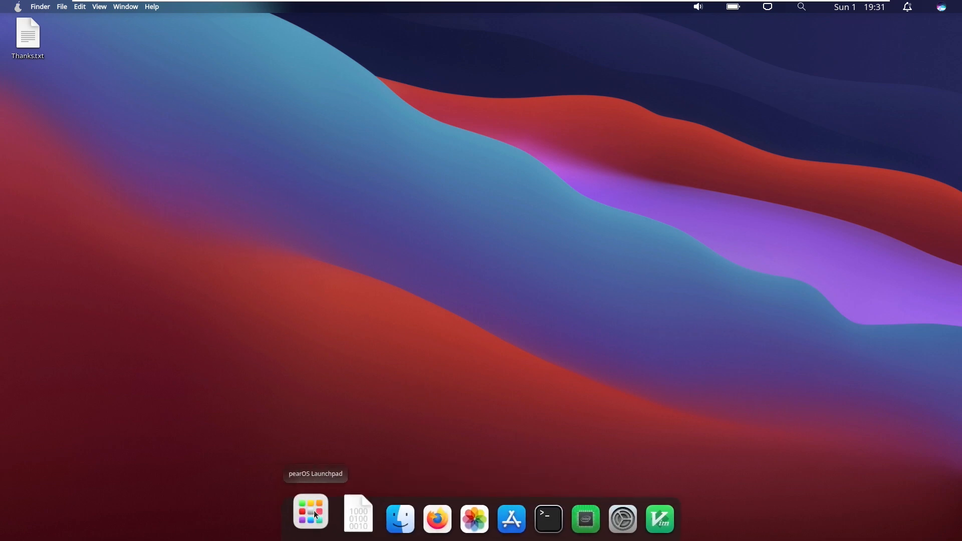
left_click(310, 513)
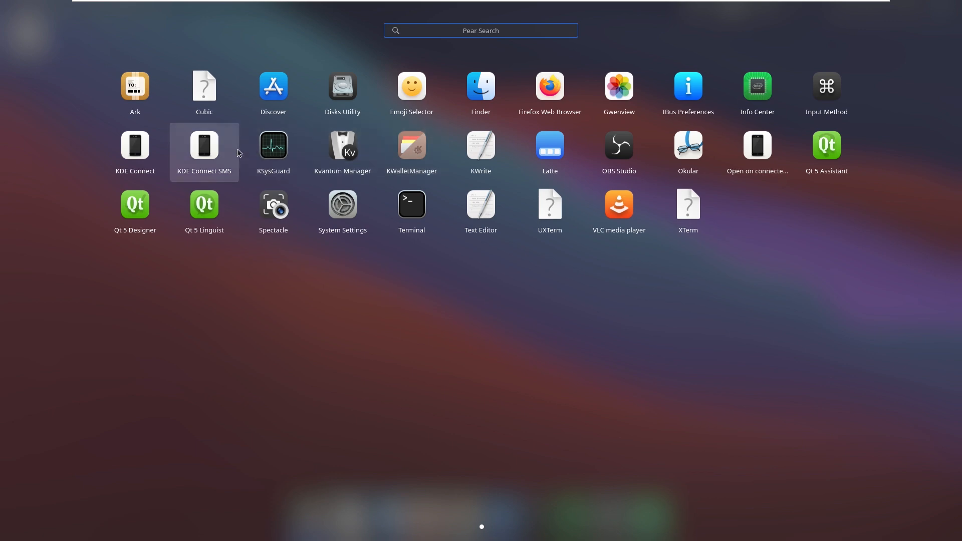
mouse_move(162, 156)
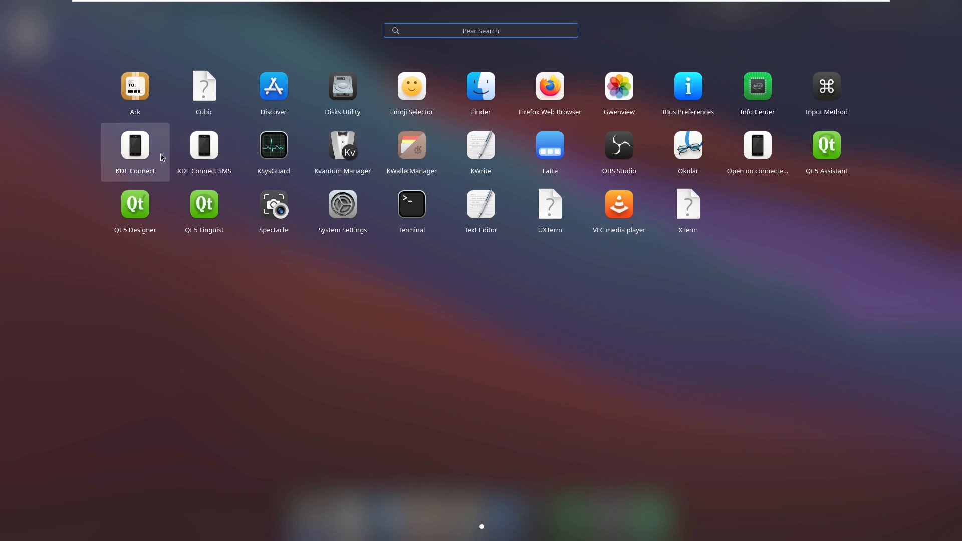
mouse_move(200, 199)
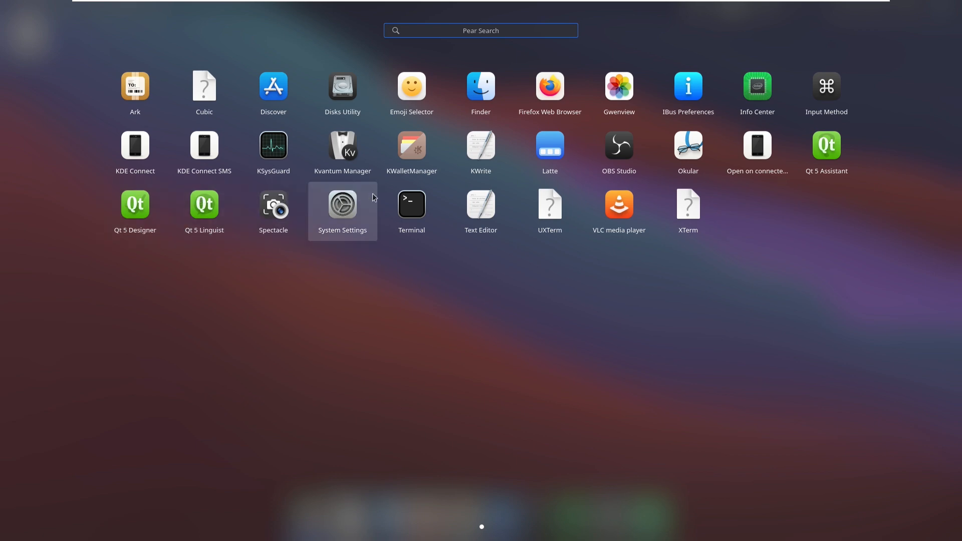
mouse_move(619, 206)
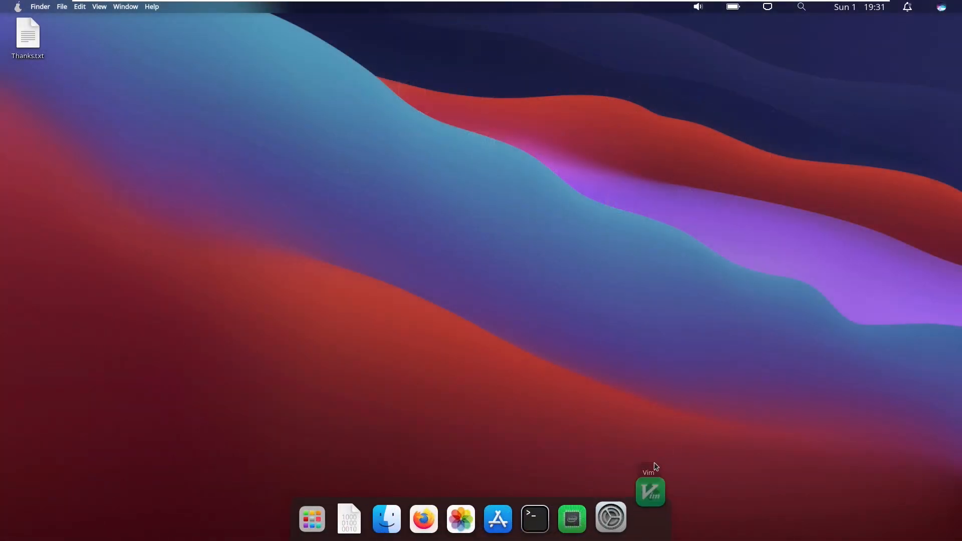
Launch and close Vim and the file manager, then bring up System Settings from the dock.
left_click(651, 491)
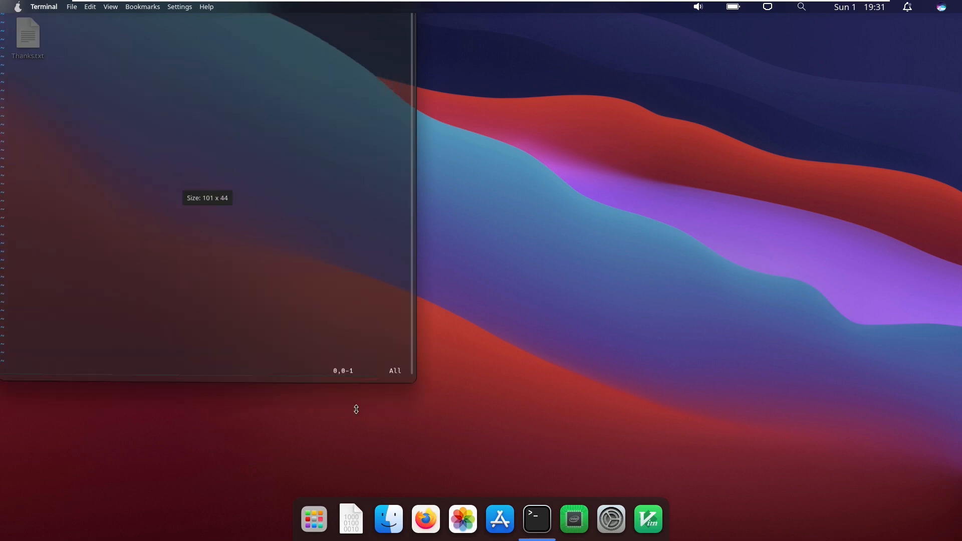
left_click(17, 6)
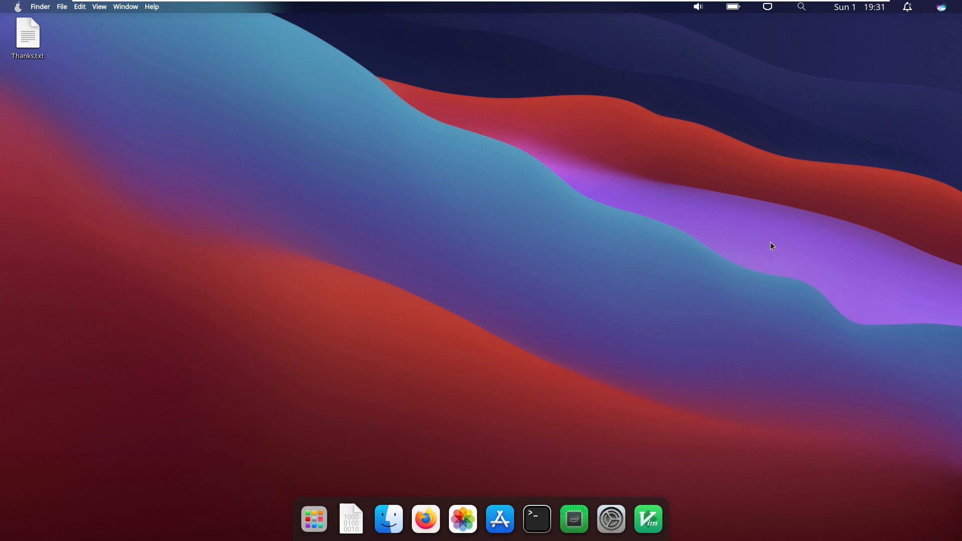
mouse_move(412, 308)
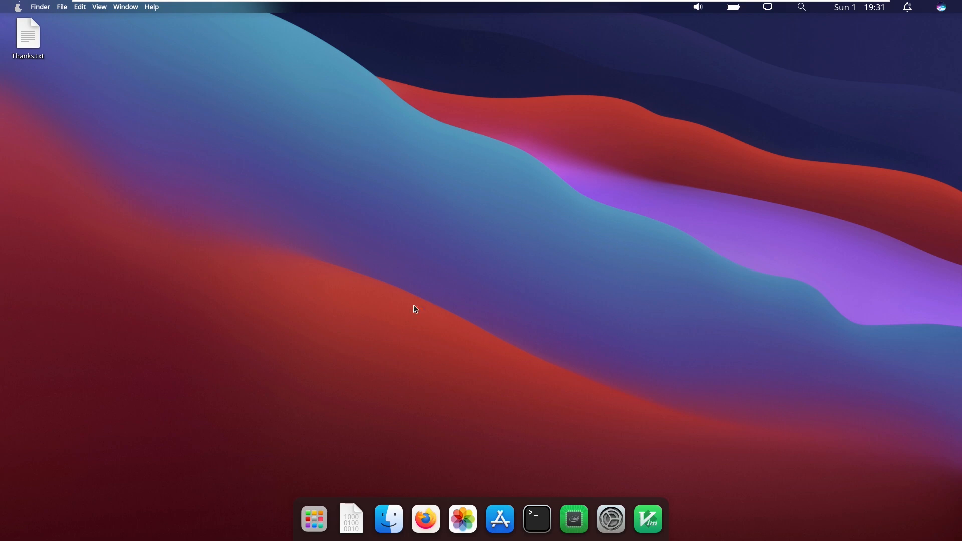
mouse_move(388, 519)
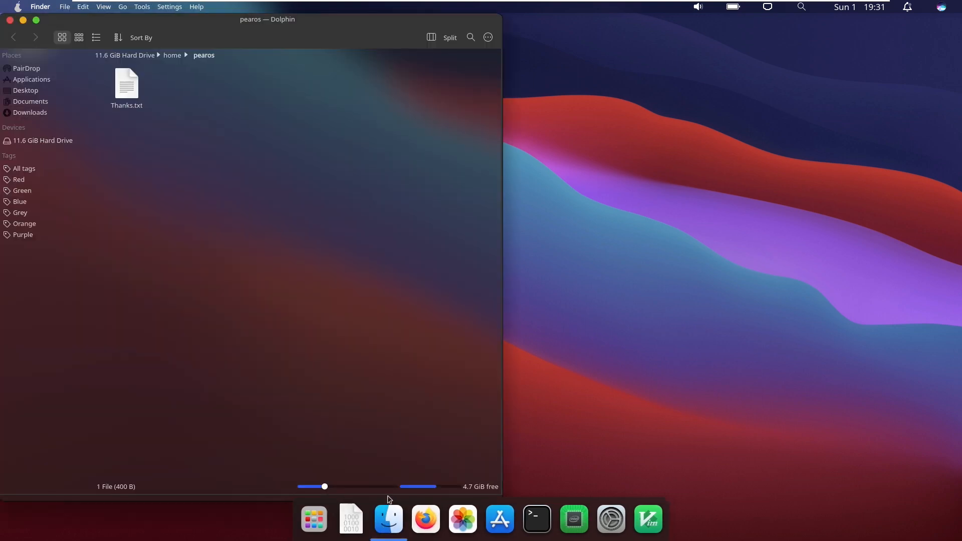
left_click(8, 23)
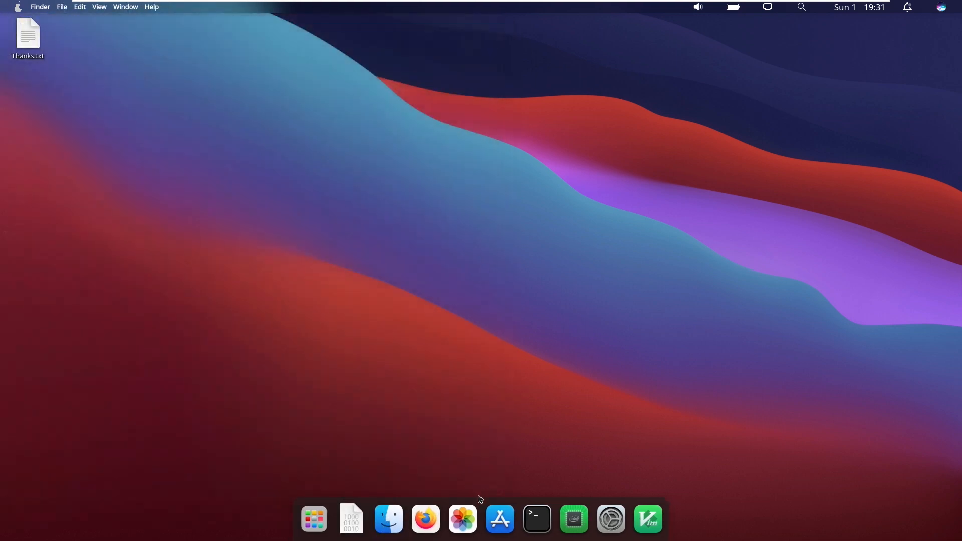
mouse_move(617, 527)
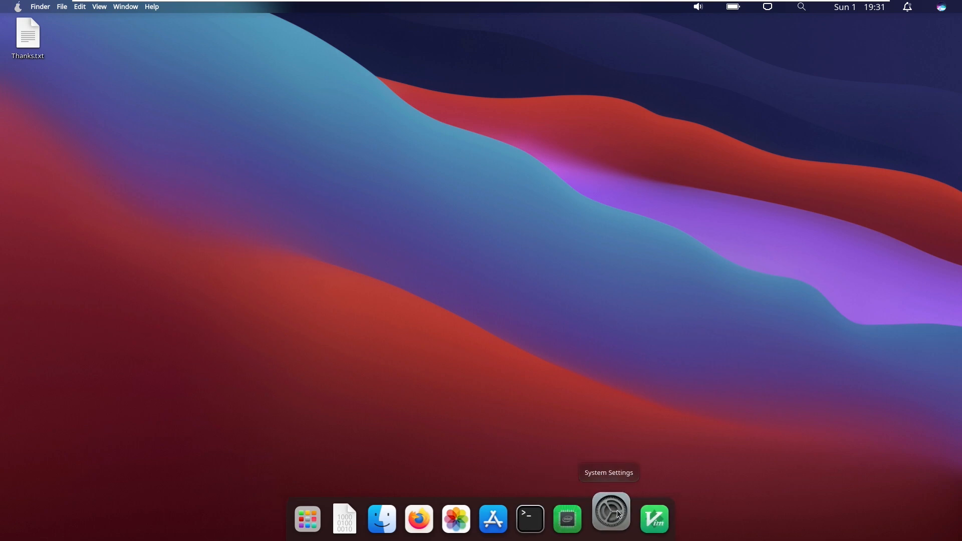
left_click(611, 513)
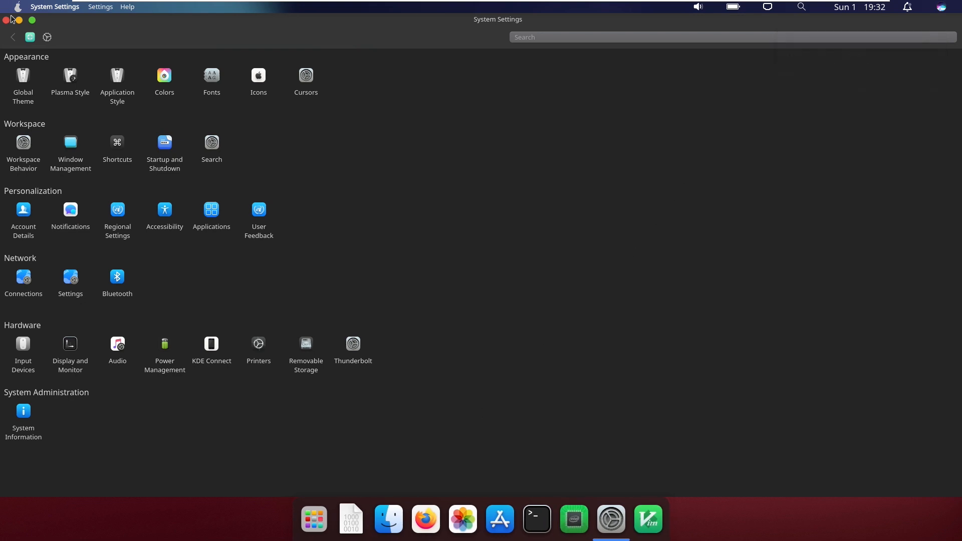
Close System Settings and show About This Pearintosh info for pearOS Cupertino 20.09.
left_click(6, 19)
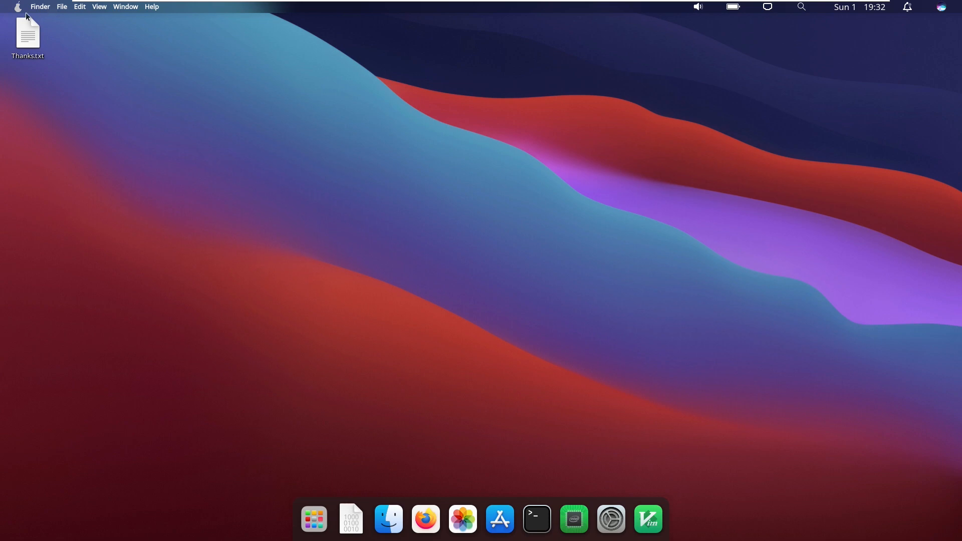
left_click(19, 7)
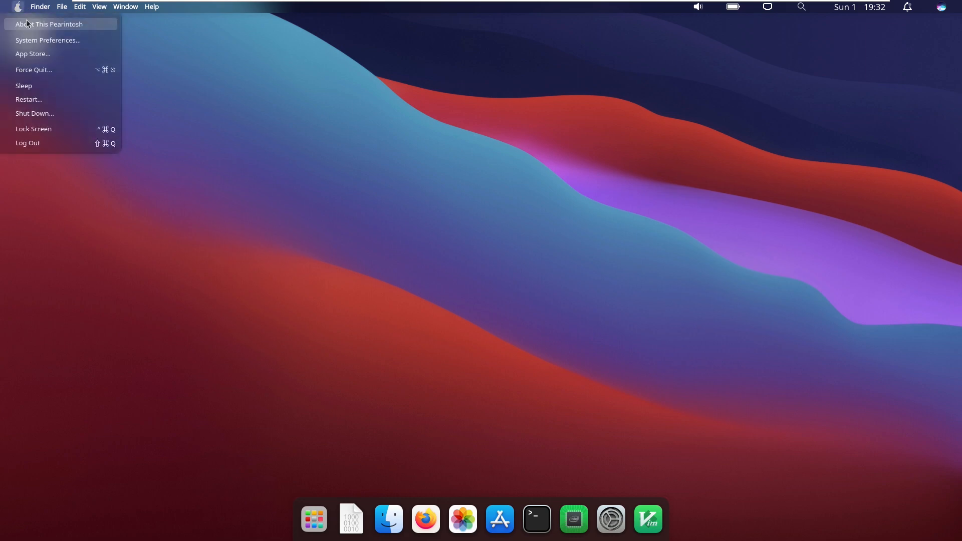
left_click(48, 24)
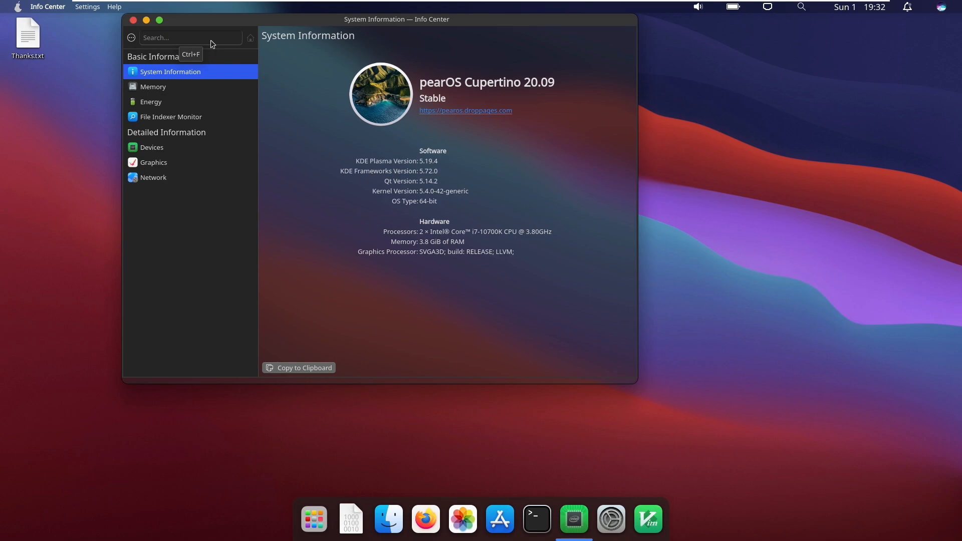
mouse_move(181, 42)
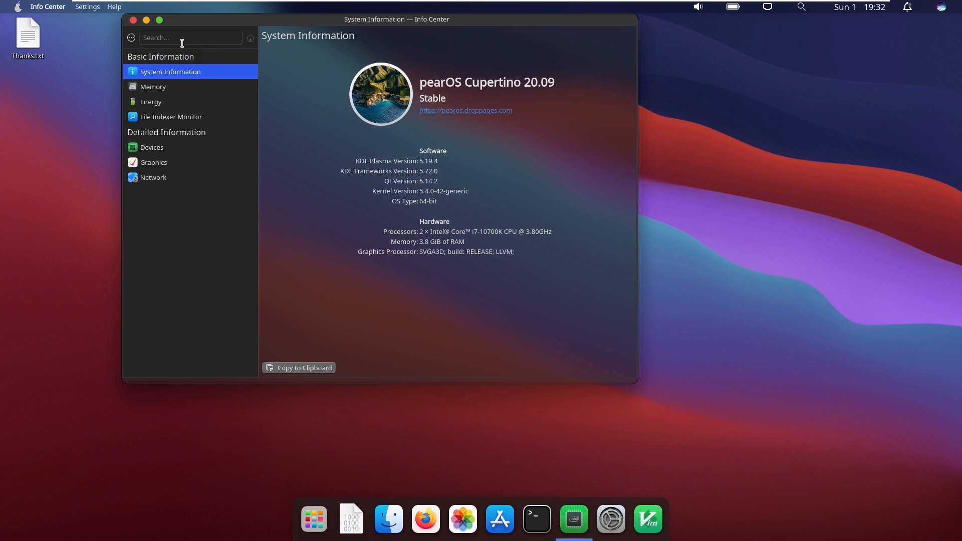
left_click_drag(396, 19, 382, 39)
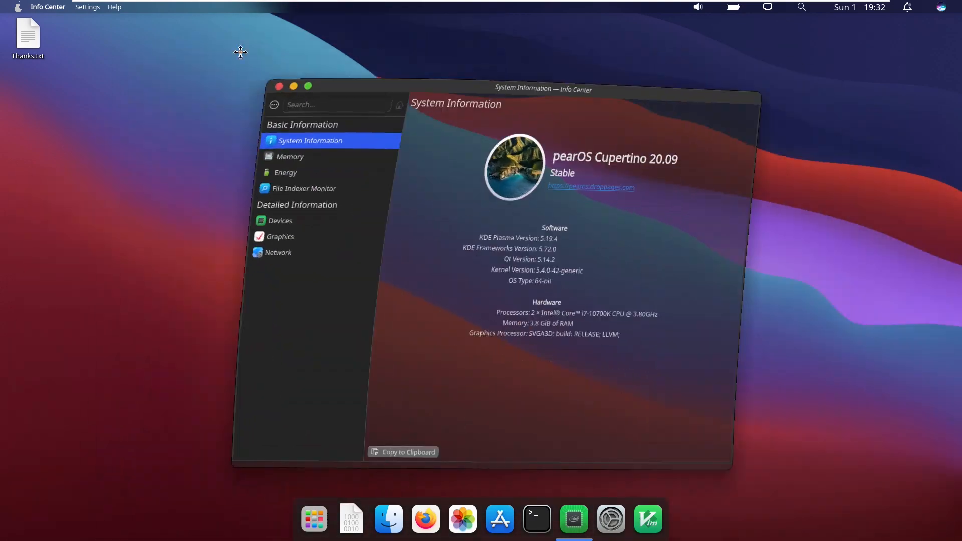
Close Info Center, launch Firefox and quit it, confirming closing both tabs.
left_click(278, 86)
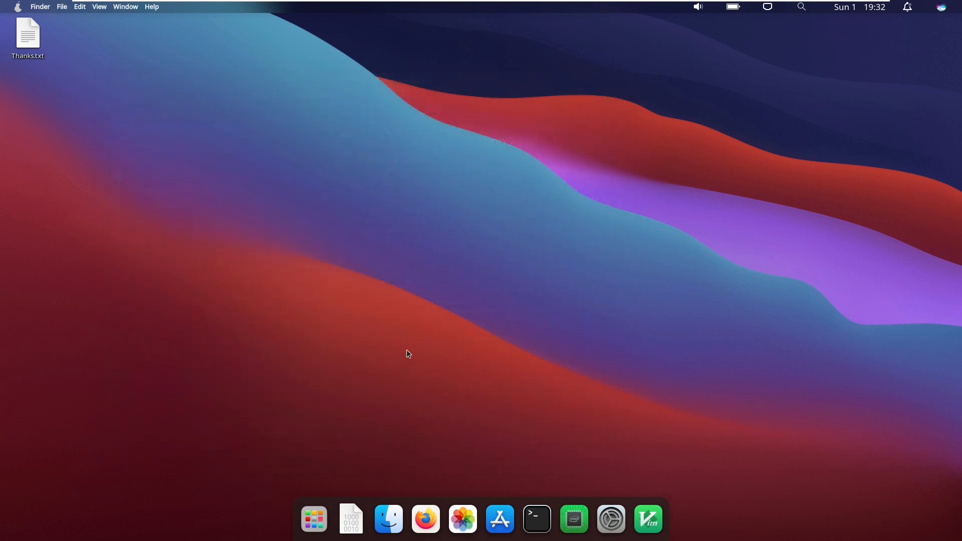
mouse_move(425, 511)
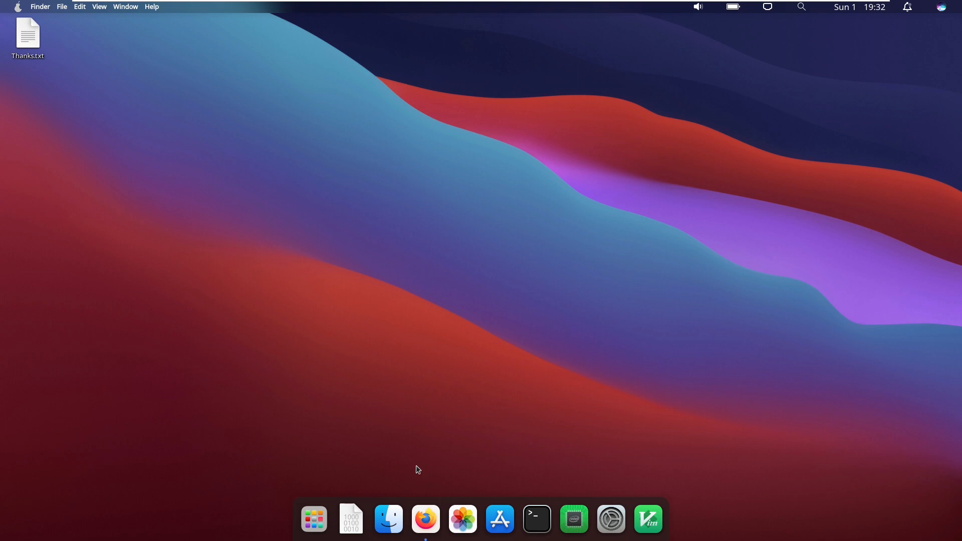
left_click(425, 519)
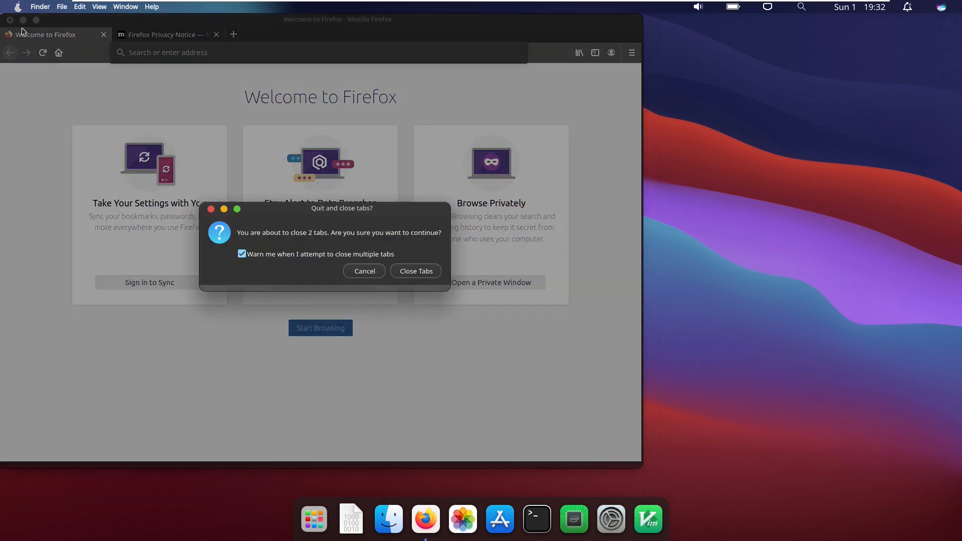
left_click(416, 270)
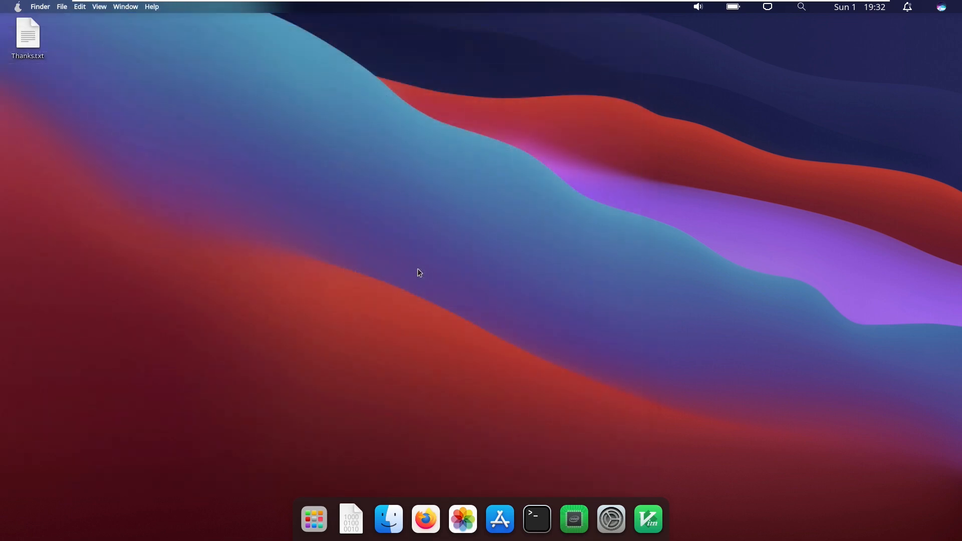
mouse_move(536, 508)
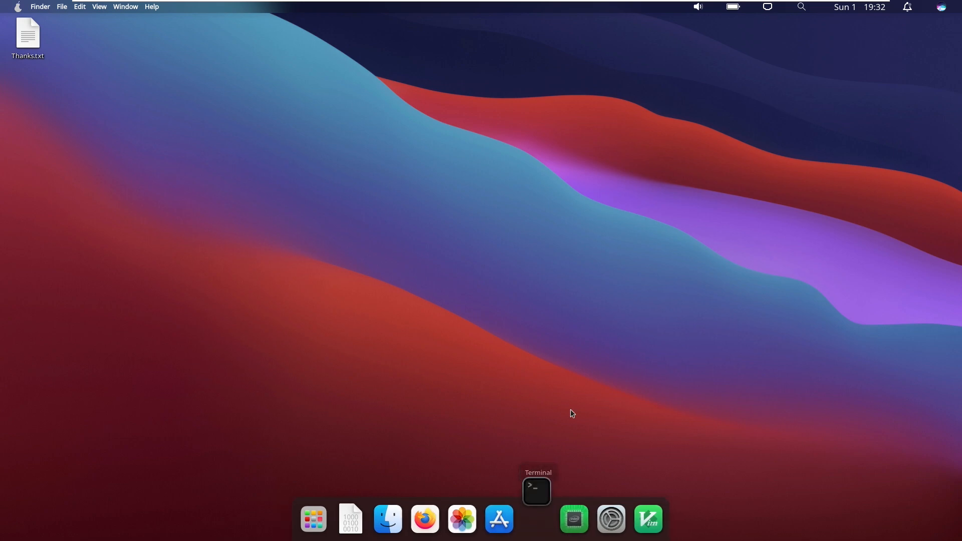
Open a Terminal window, then the pear system menu for Shut Down.
left_click(536, 491)
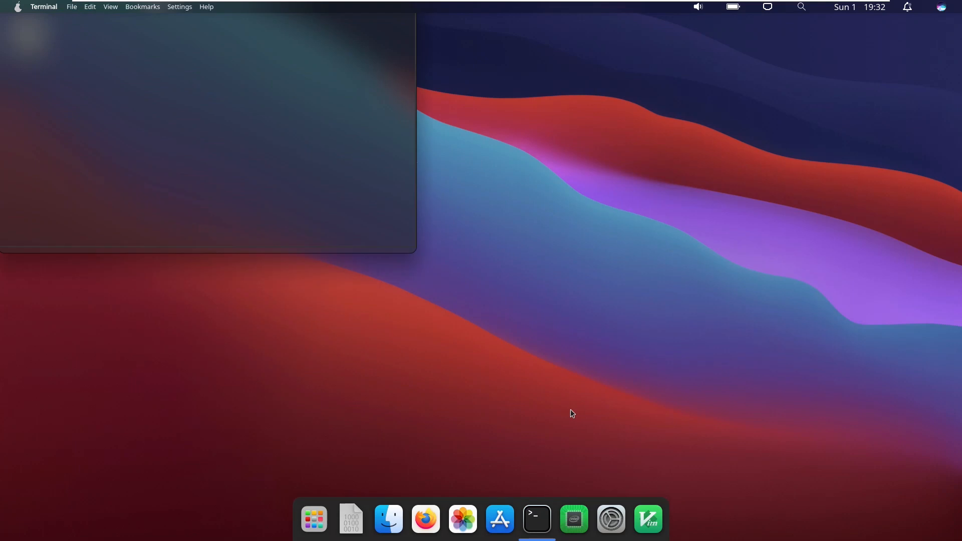
mouse_move(288, 176)
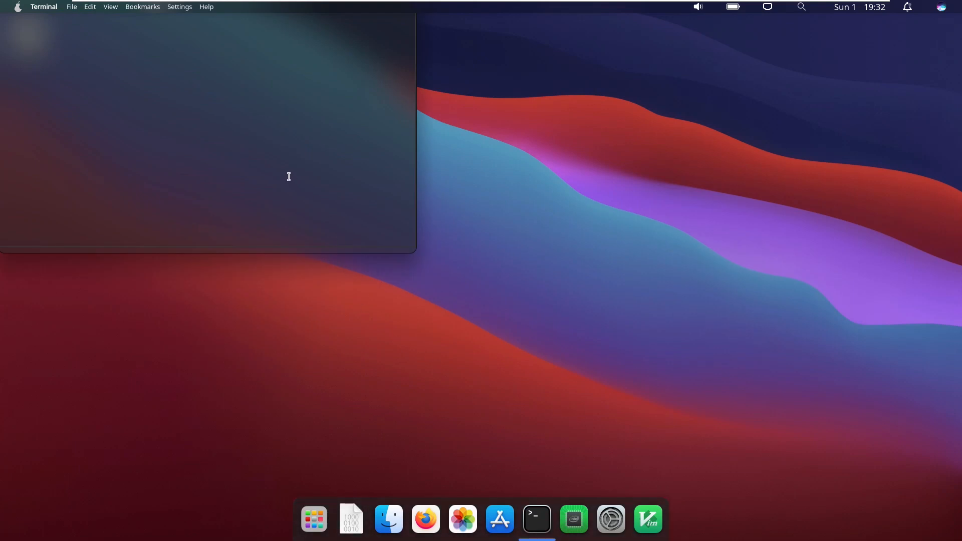
mouse_move(260, 172)
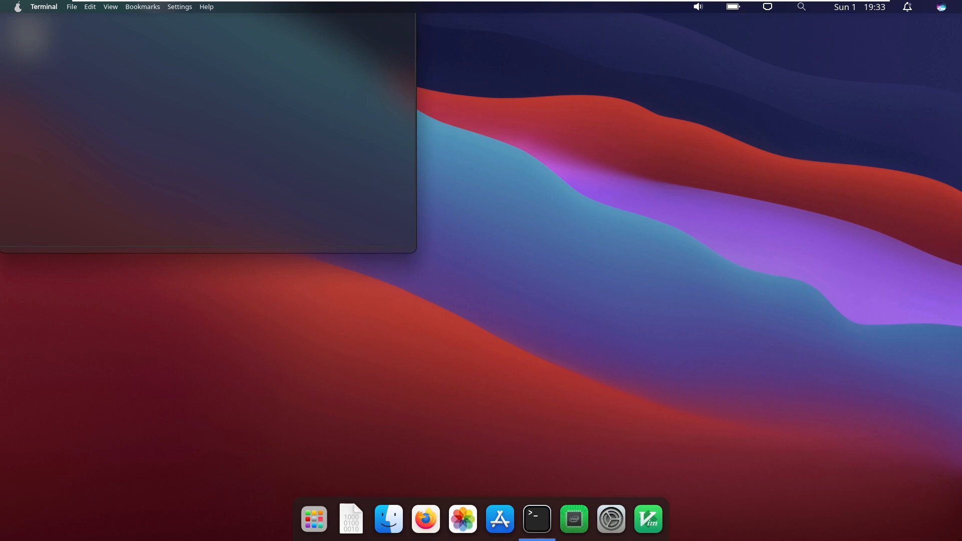
mouse_move(307, 230)
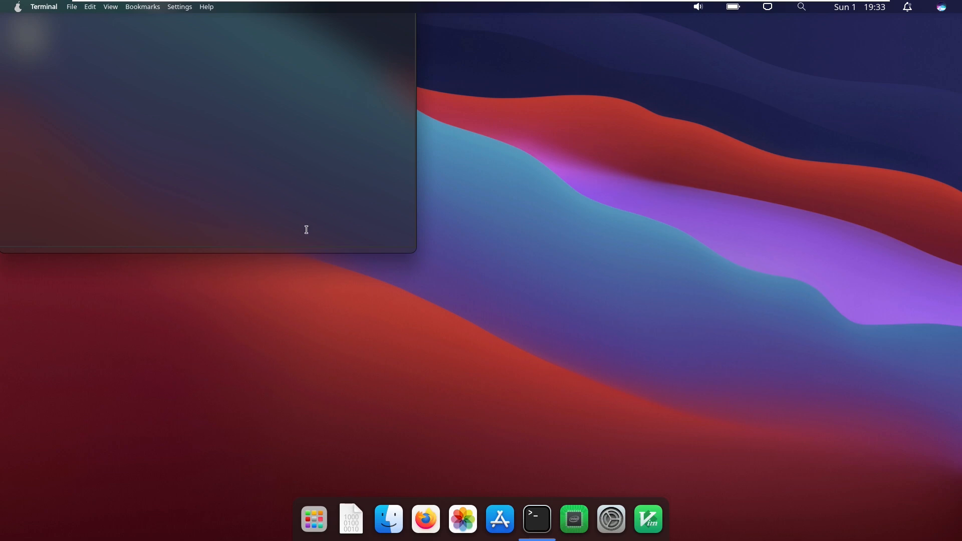
mouse_move(48, 36)
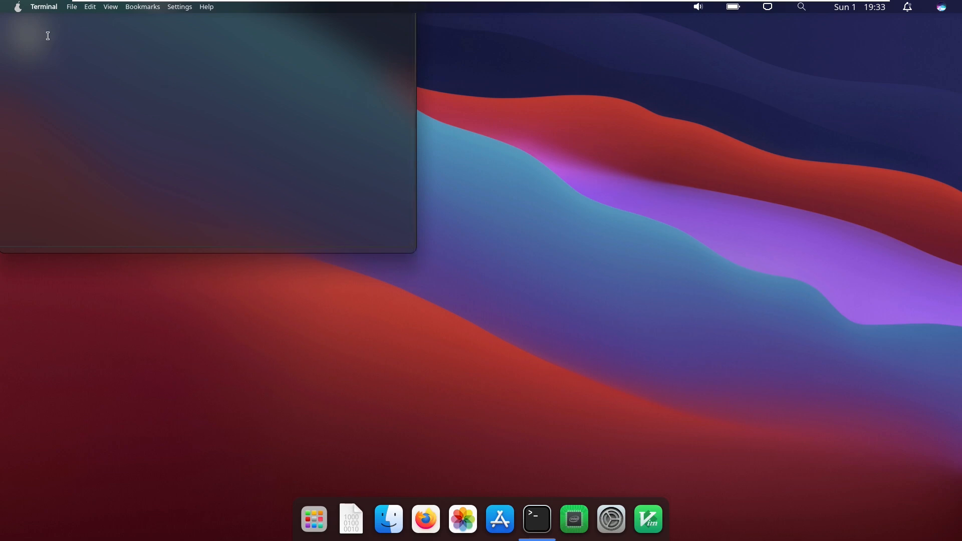
left_click(19, 6)
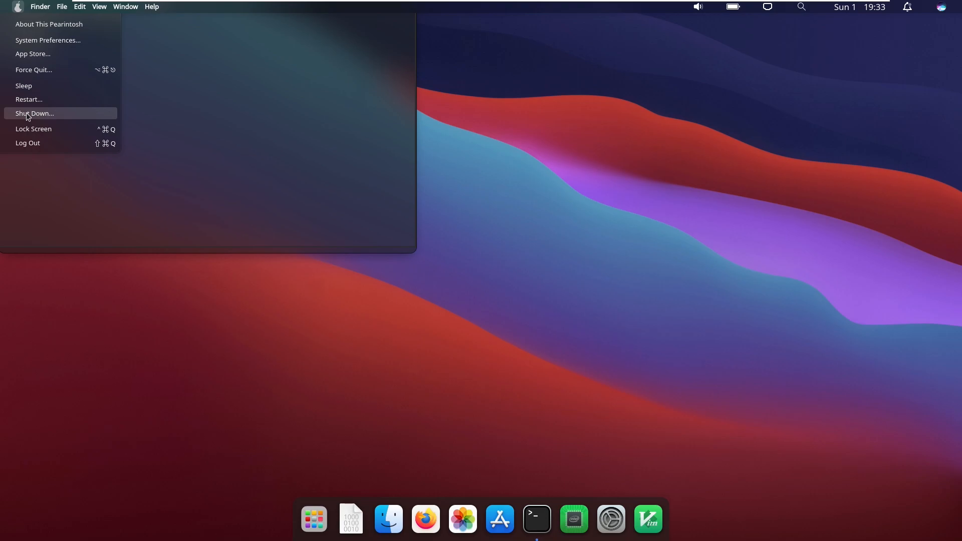